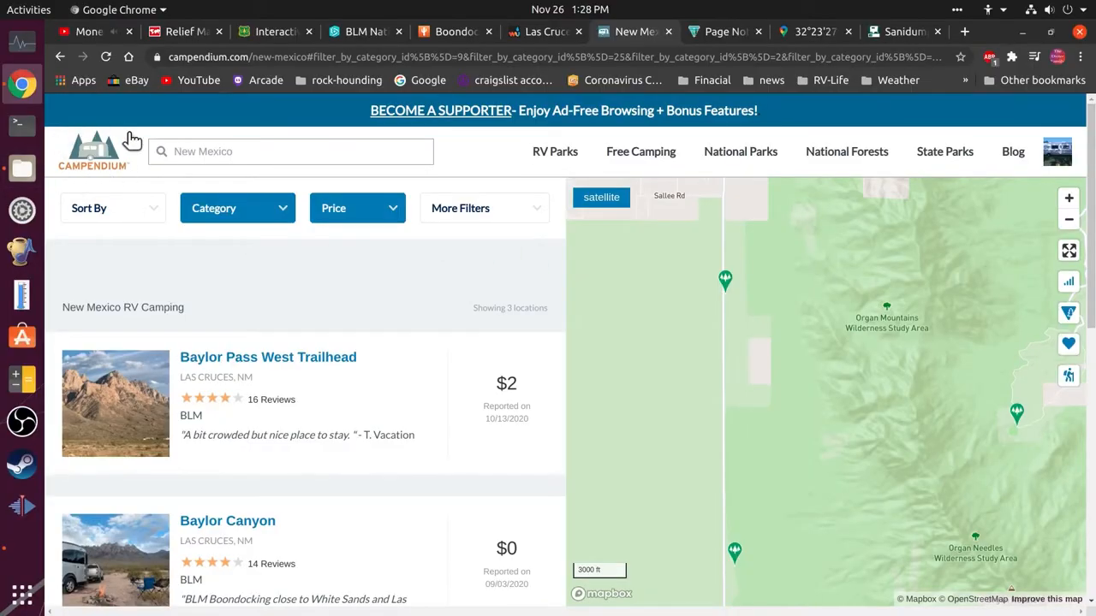
{"action": "mouse_move", "coordinate": [214, 172]}
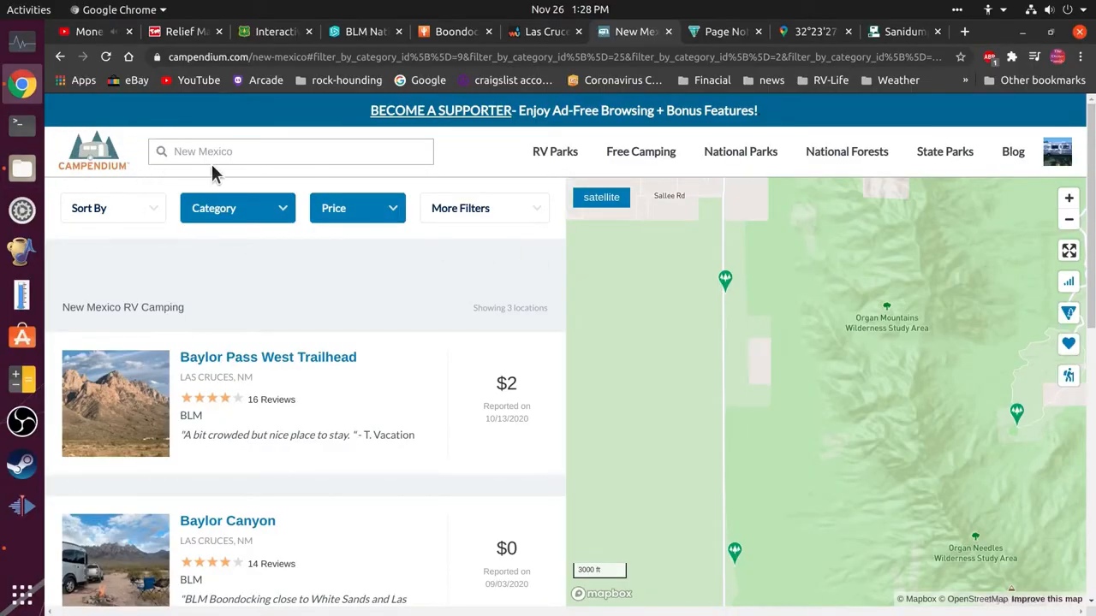
{"action": "mouse_move", "coordinate": [190, 176]}
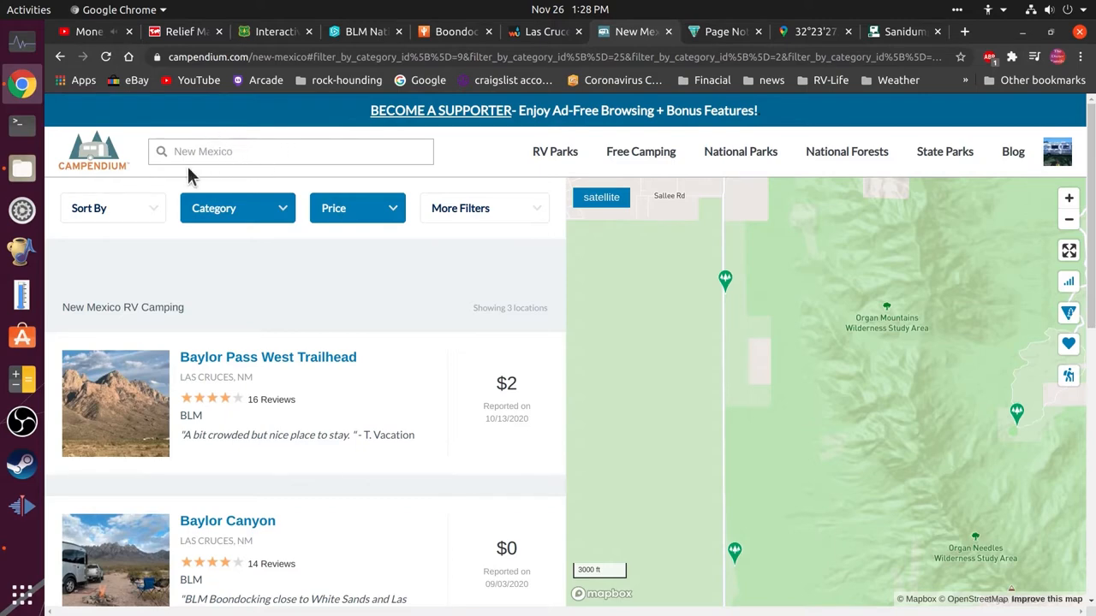
Step: Lower the maximum nightly price to $10, pan north, and show Baylor Pass West Trailhead's card
{"action": "left_click", "coordinate": [357, 207]}
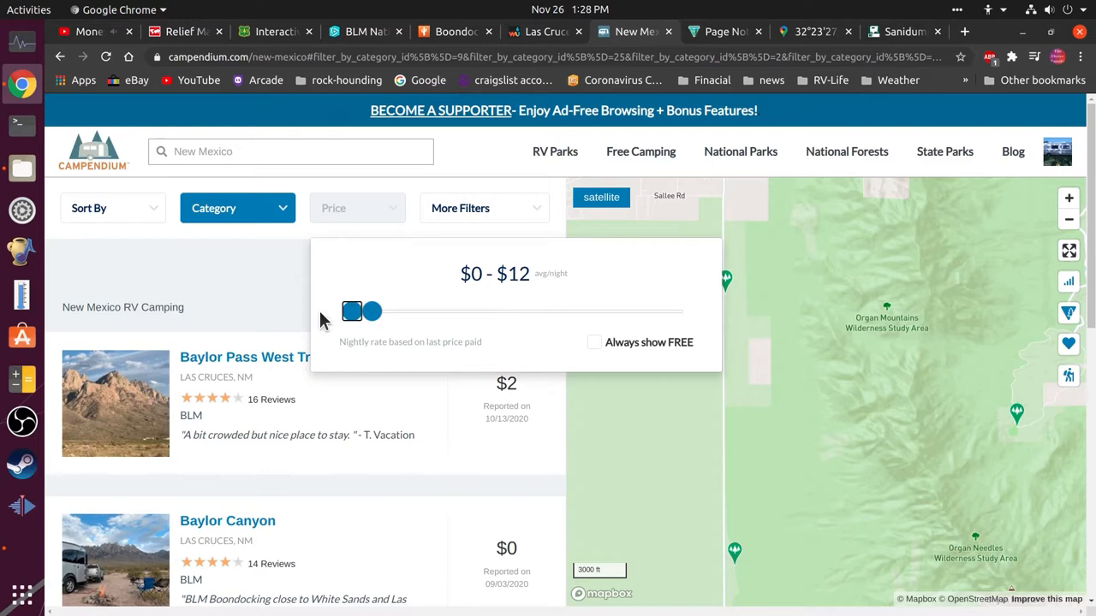
{"action": "left_click_drag", "start_coordinate": [371, 311], "coordinate": [368, 311]}
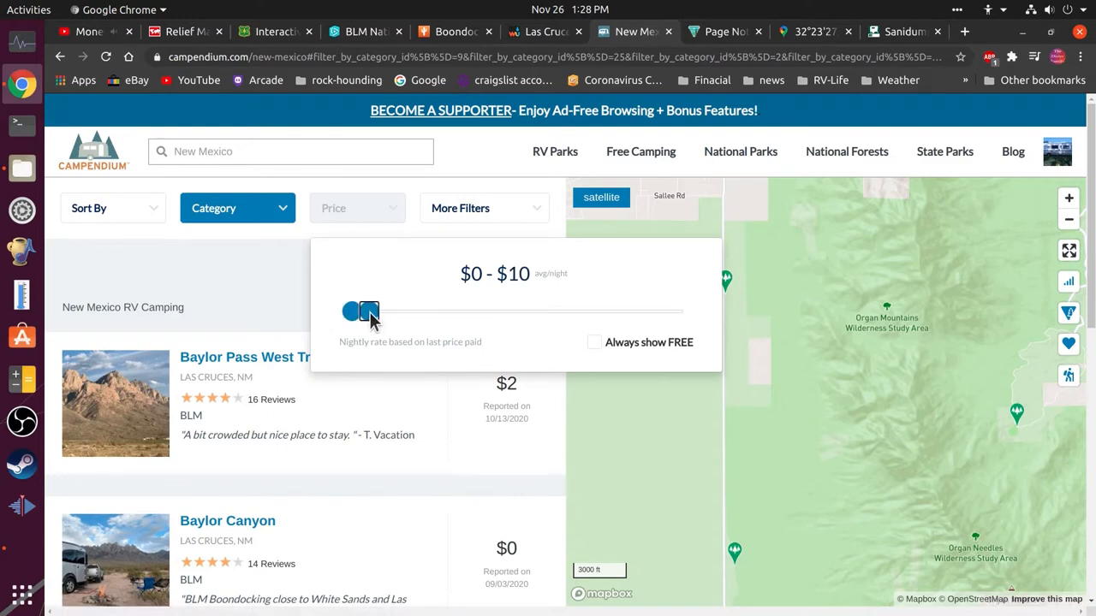
{"action": "left_click", "coordinate": [237, 208]}
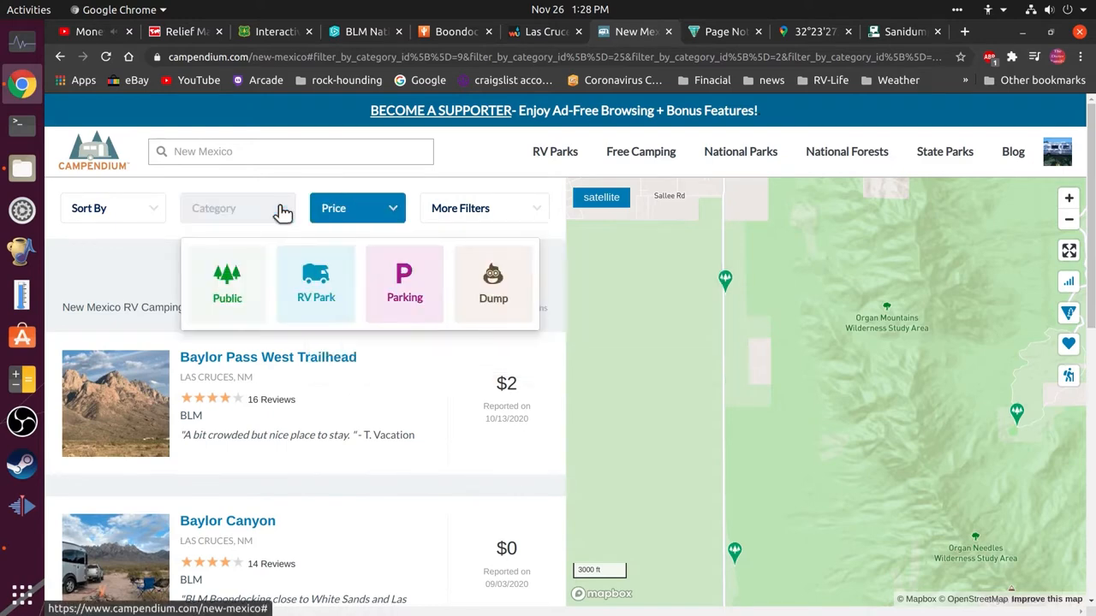
{"action": "mouse_move", "coordinate": [283, 283]}
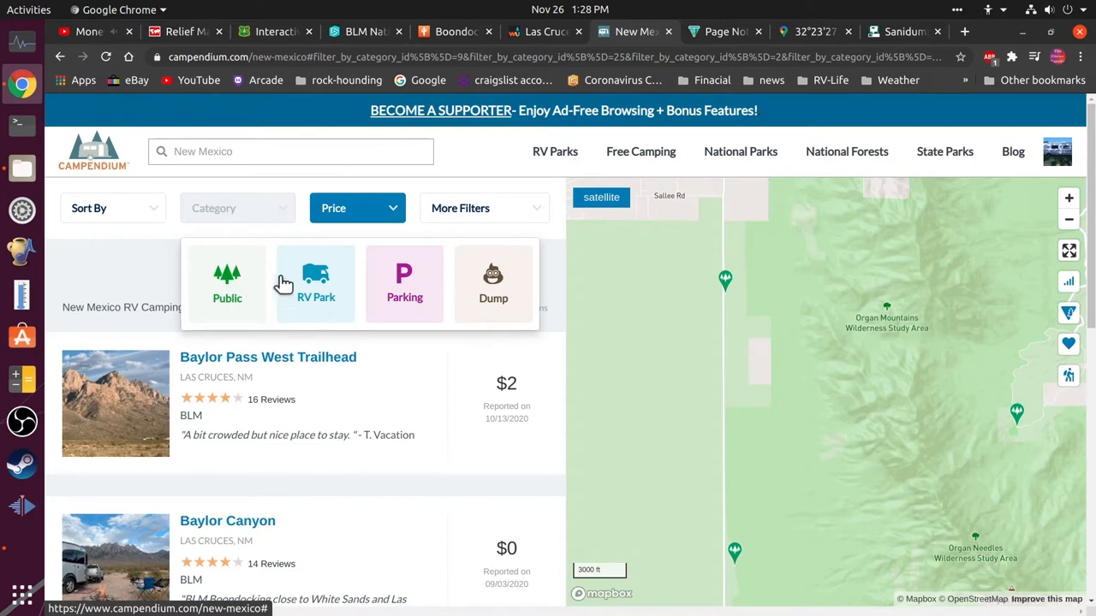
{"action": "mouse_move", "coordinate": [493, 300]}
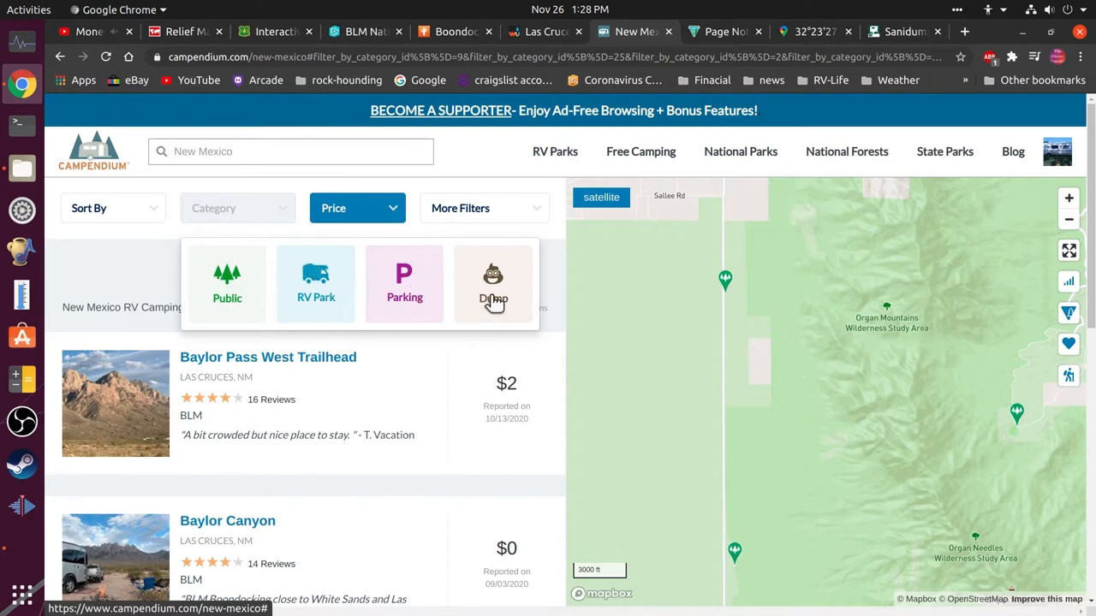
{"action": "mouse_move", "coordinate": [507, 304]}
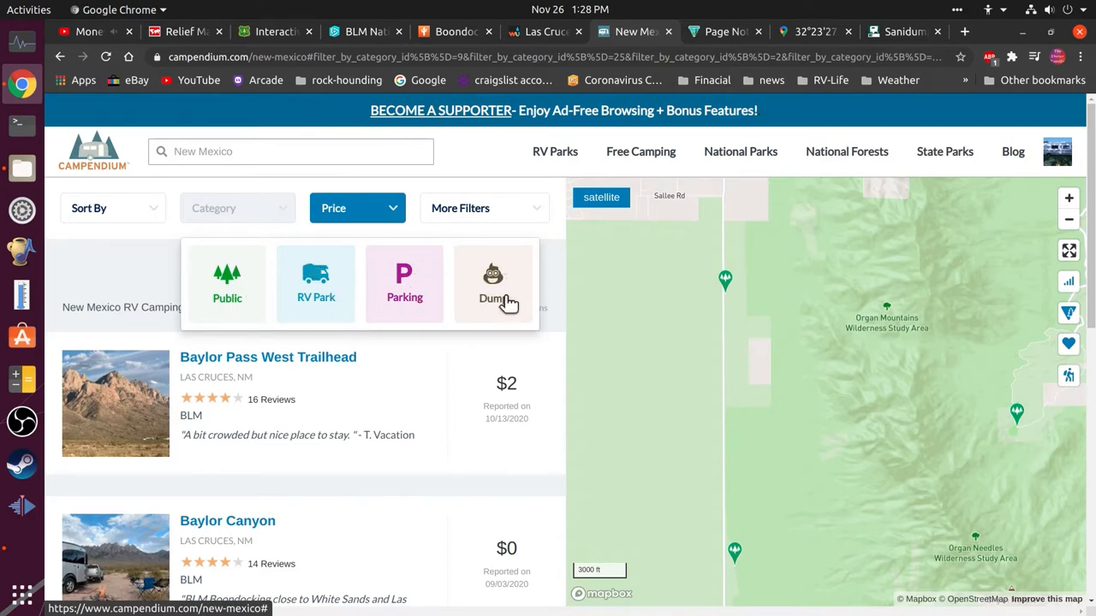
{"action": "mouse_move", "coordinate": [372, 217]}
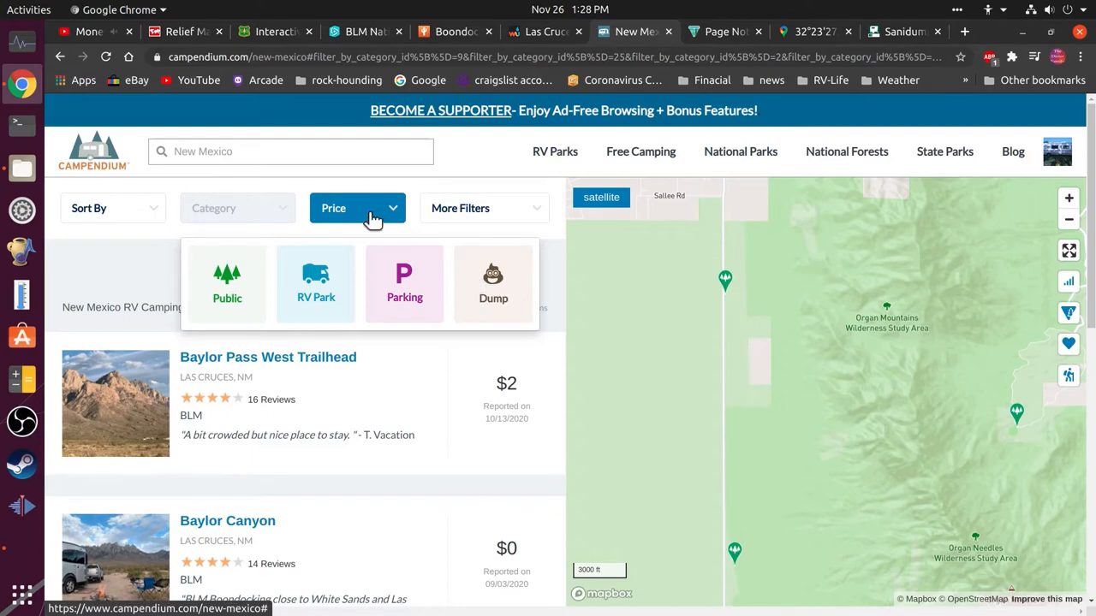
{"action": "mouse_move", "coordinate": [285, 221]}
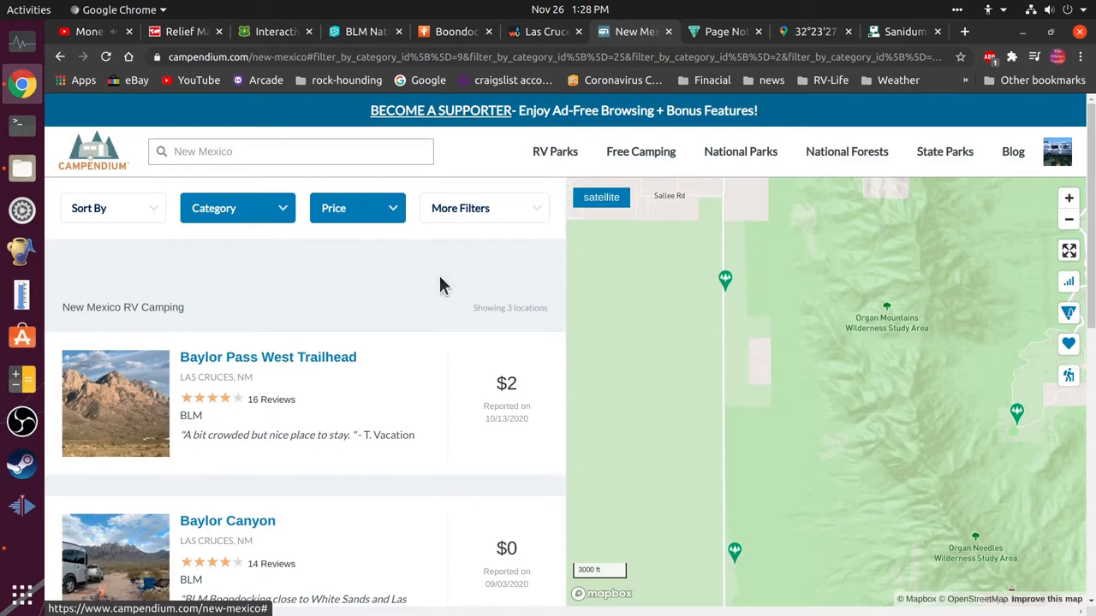
{"action": "mouse_move", "coordinate": [818, 403]}
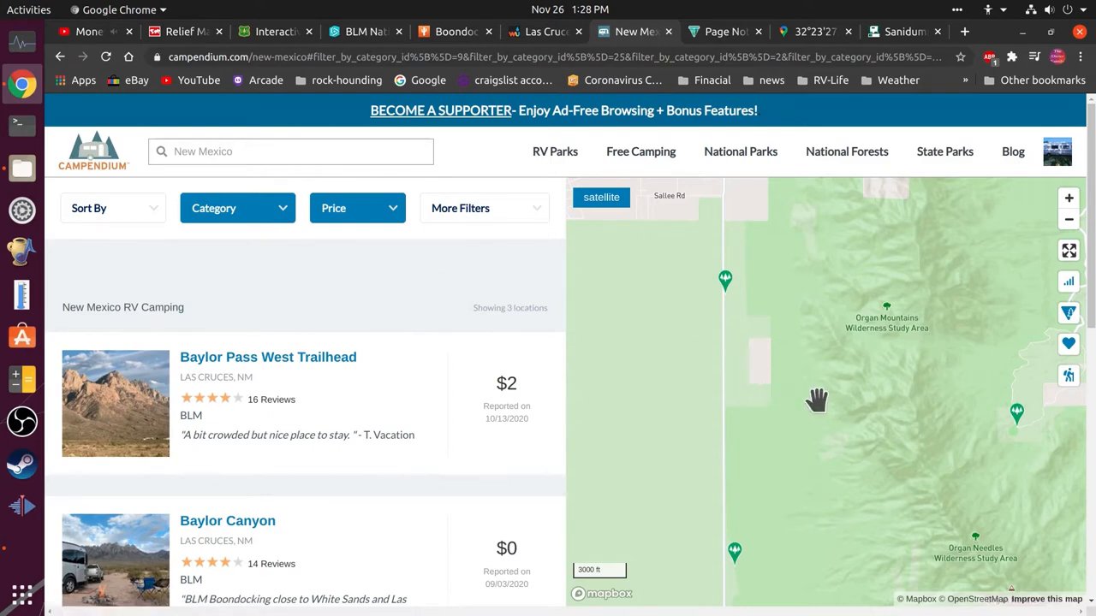
{"action": "left_click_drag", "start_coordinate": [817, 400], "coordinate": [816, 390]}
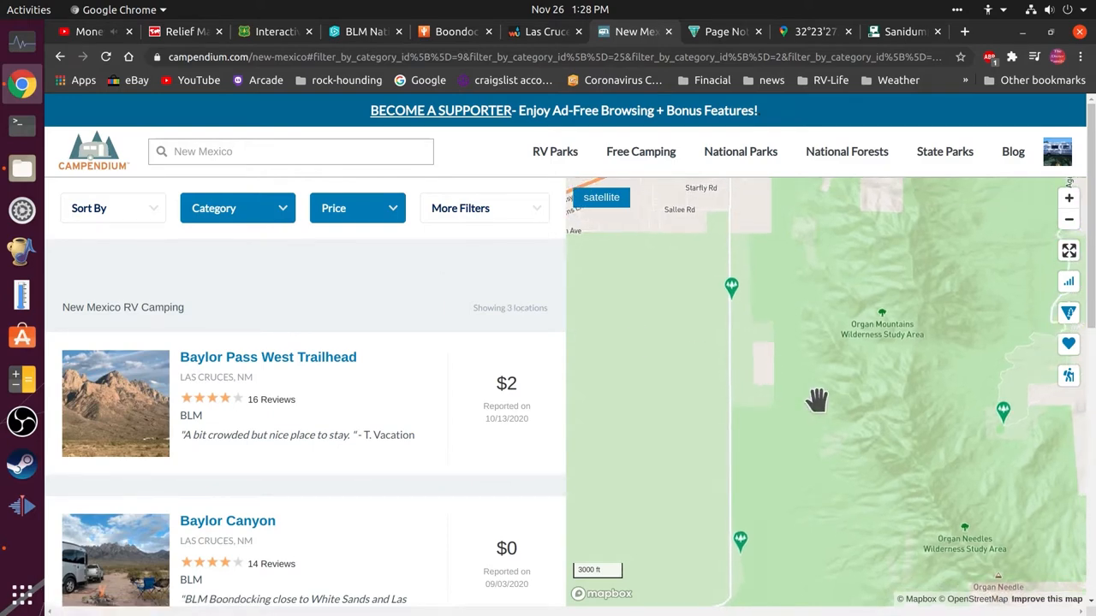
{"action": "mouse_move", "coordinate": [854, 368]}
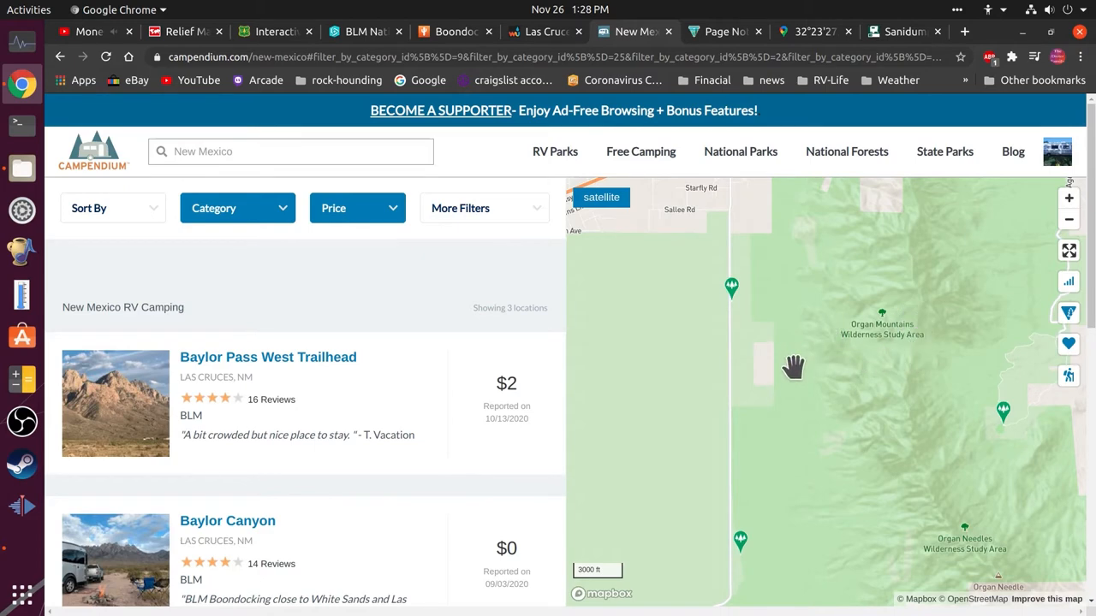
{"action": "mouse_move", "coordinate": [760, 397]}
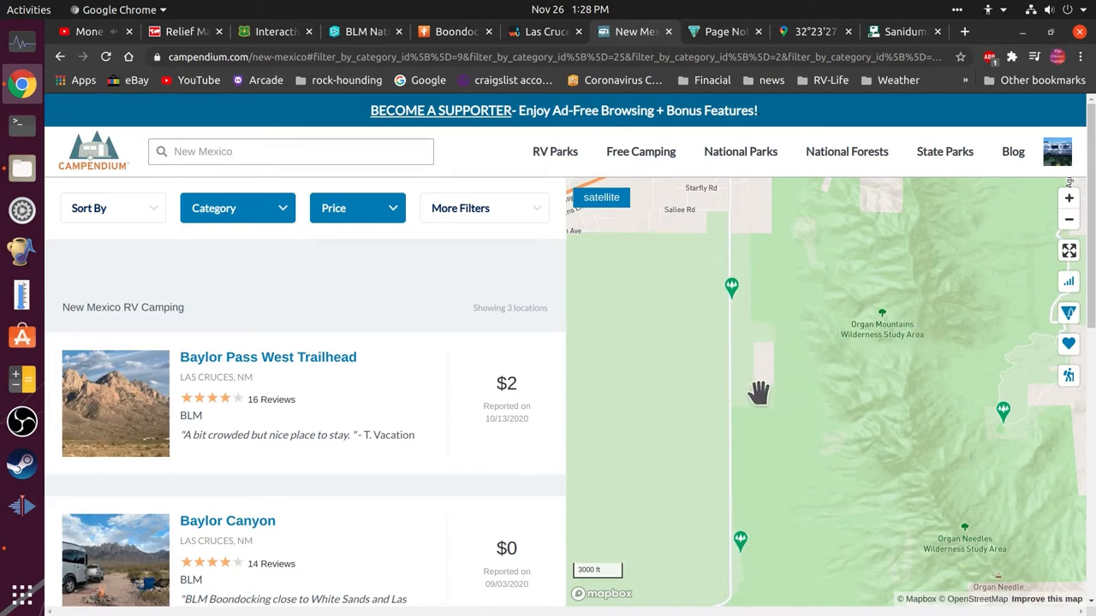
{"action": "left_click", "coordinate": [730, 289]}
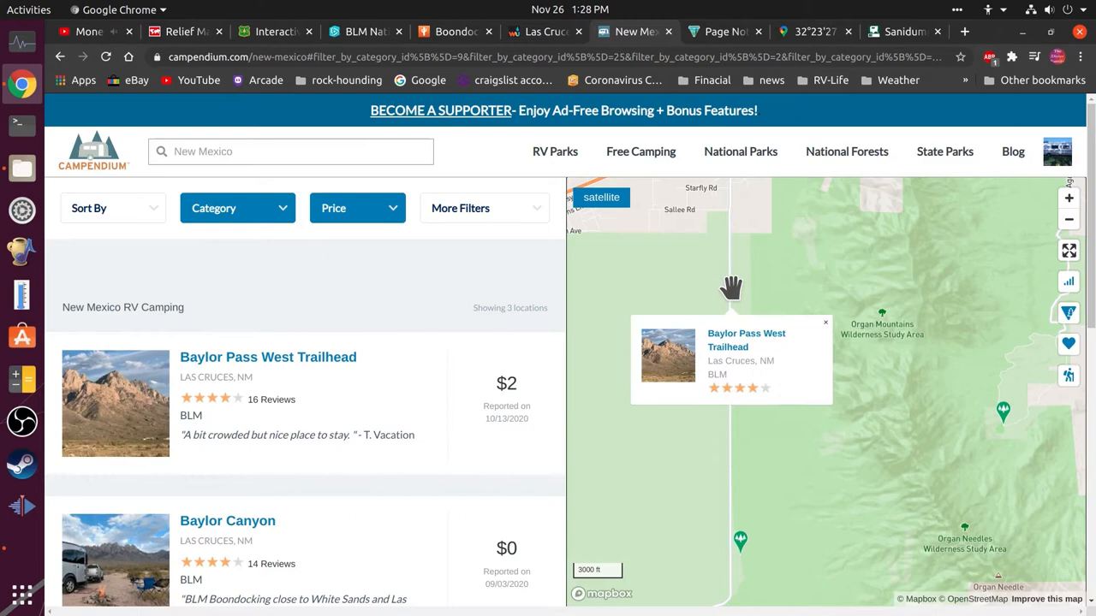
{"action": "mouse_move", "coordinate": [736, 349]}
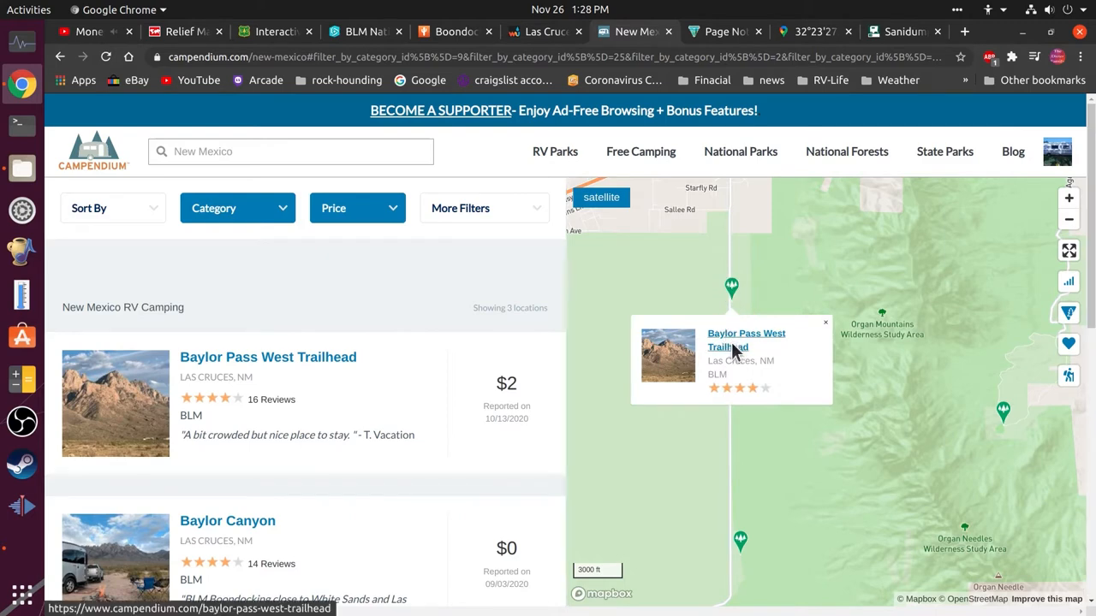
Step: Open the Baylor Pass West Trailhead campsite page and scroll through its overview
{"action": "left_click", "coordinate": [746, 340]}
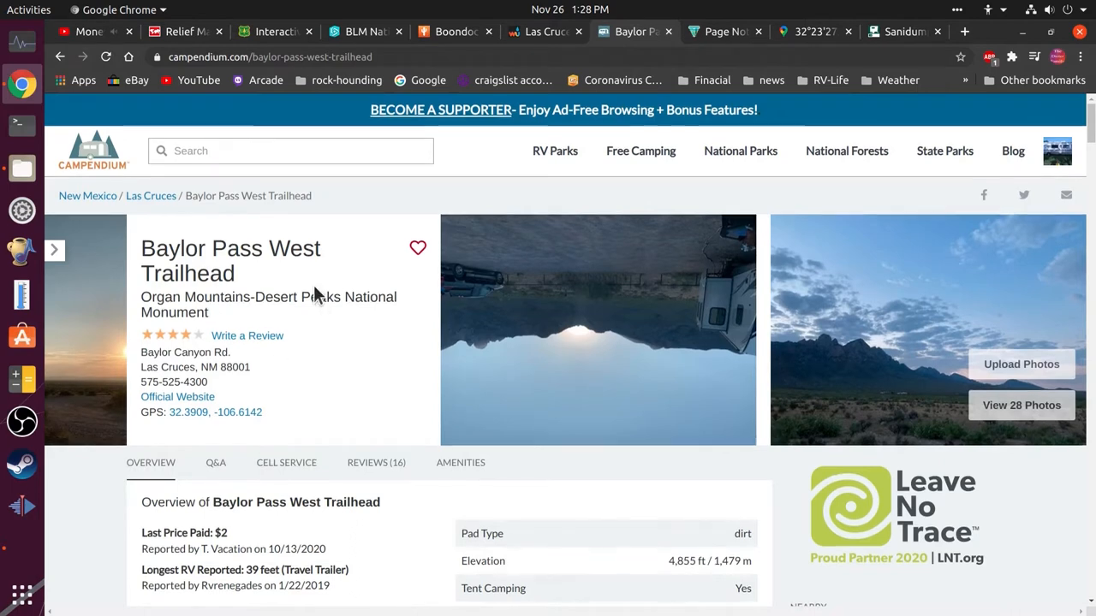
{"action": "scroll", "scroll_direction": "down", "scroll_amount": 3}
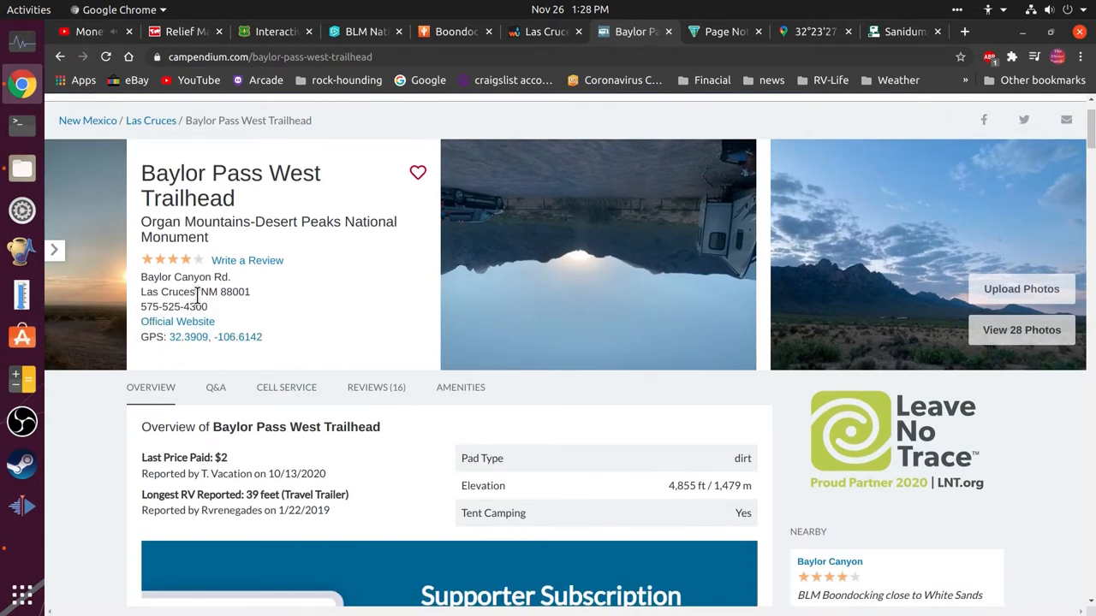
{"action": "mouse_move", "coordinate": [221, 362]}
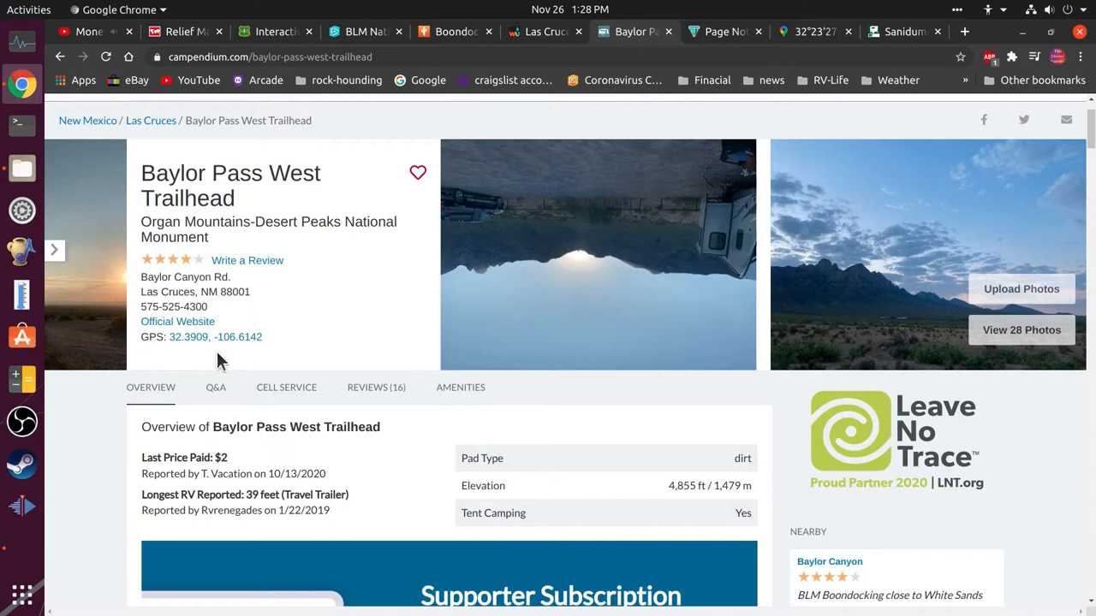
{"action": "scroll", "scroll_direction": "down", "scroll_amount": 3}
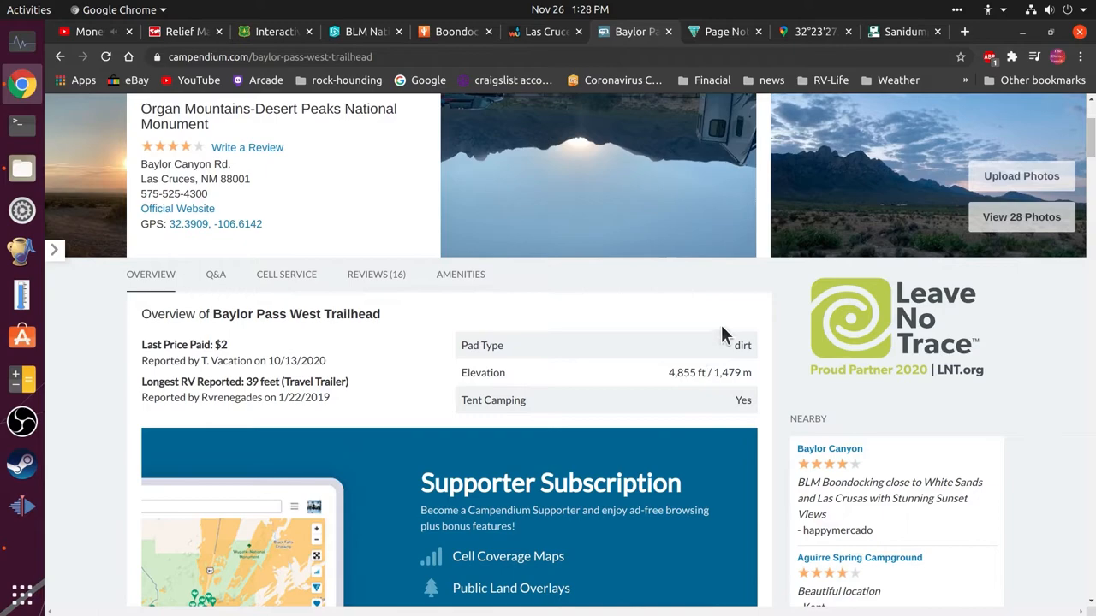
{"action": "mouse_move", "coordinate": [332, 340]}
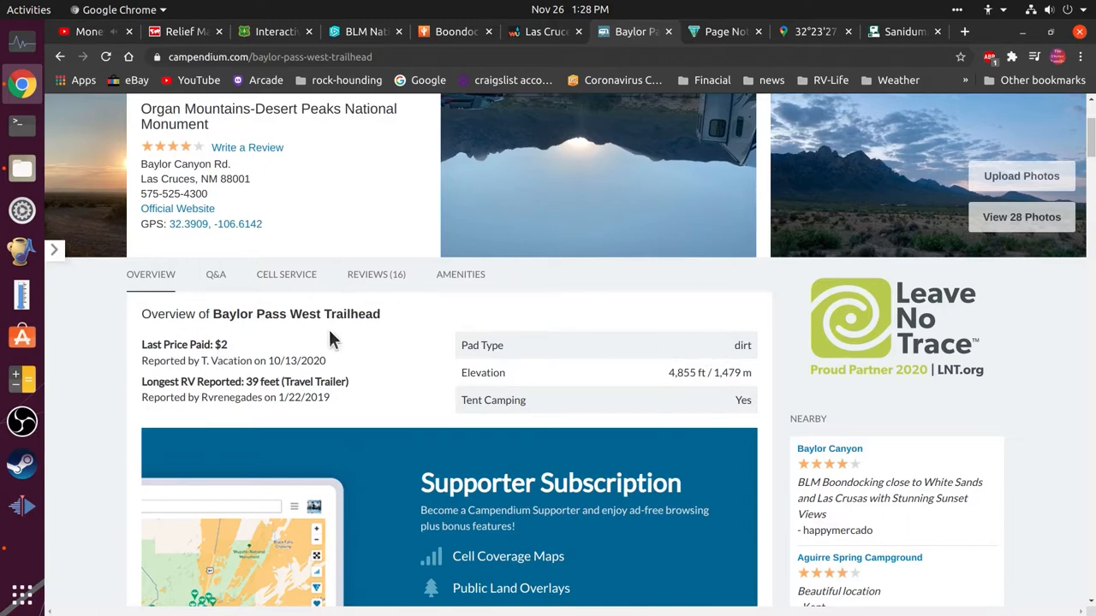
Step: Read the campsite's reviews and ratings, then return to the top of the page
{"action": "left_click", "coordinate": [376, 274]}
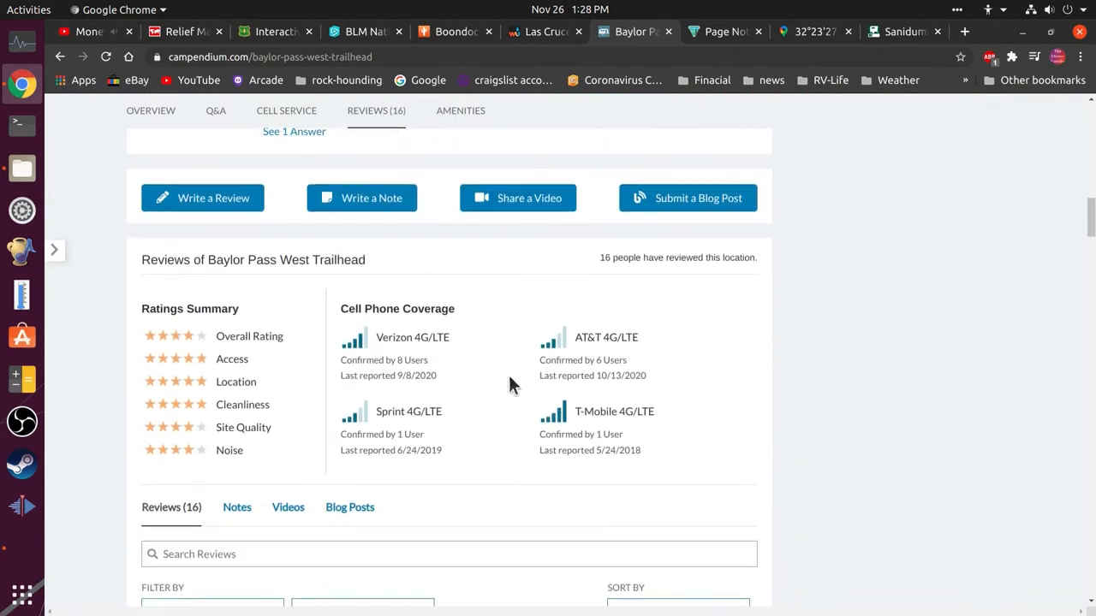
{"action": "scroll", "scroll_direction": "down", "scroll_amount": 3}
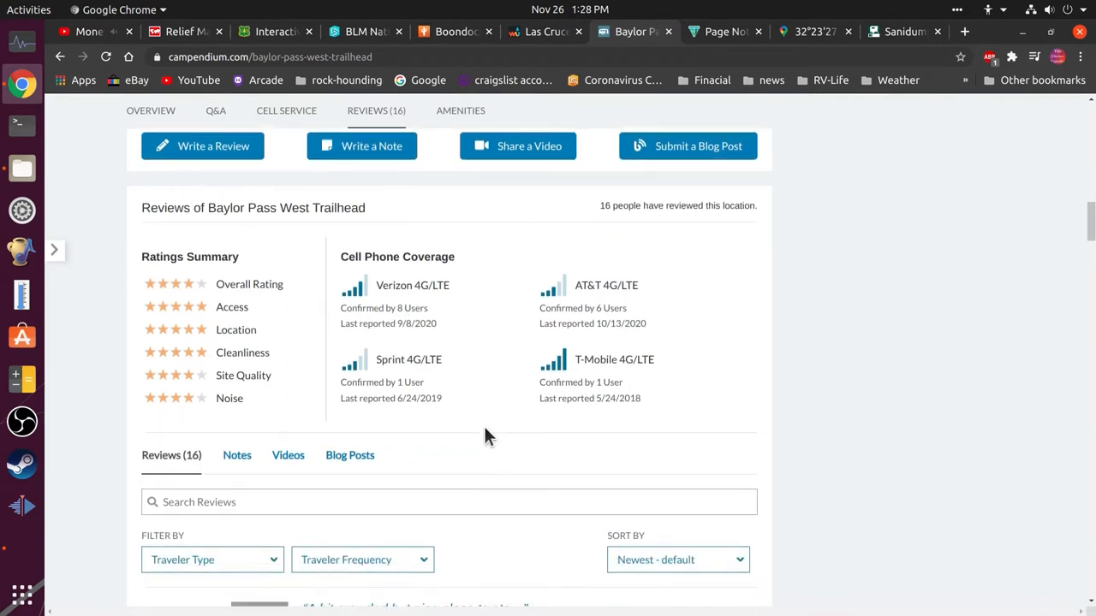
{"action": "scroll", "scroll_direction": "down", "scroll_amount": 3}
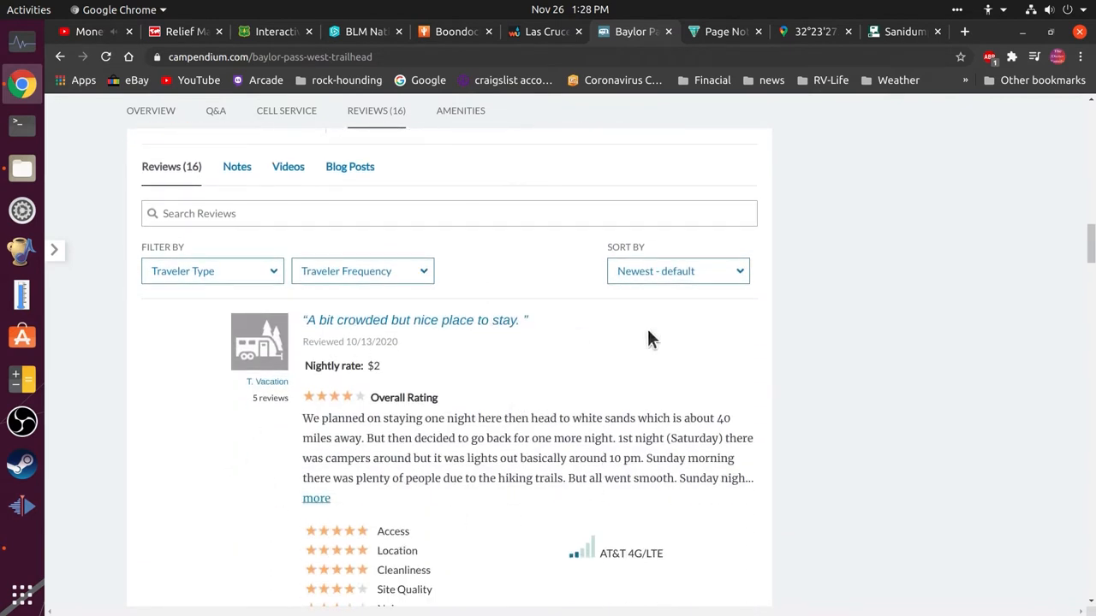
{"action": "scroll", "scroll_direction": "down", "scroll_amount": 3}
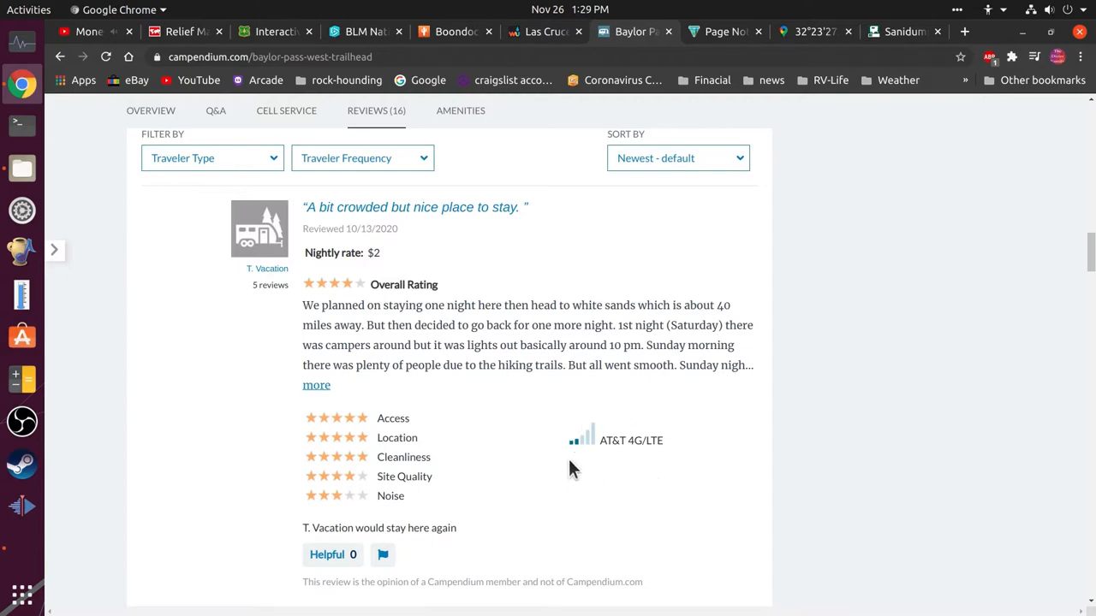
{"action": "left_click", "coordinate": [151, 110]}
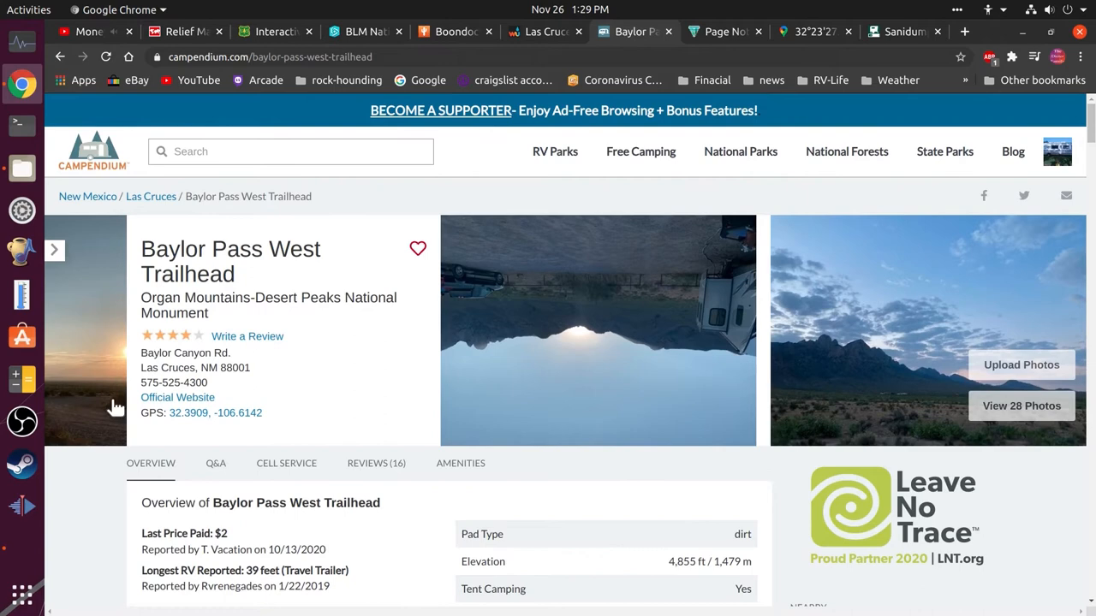
Step: Leave the BLM 'Page Not Found' tab for the Baylor Pass West Trailhead listing
{"action": "left_click", "coordinate": [721, 31]}
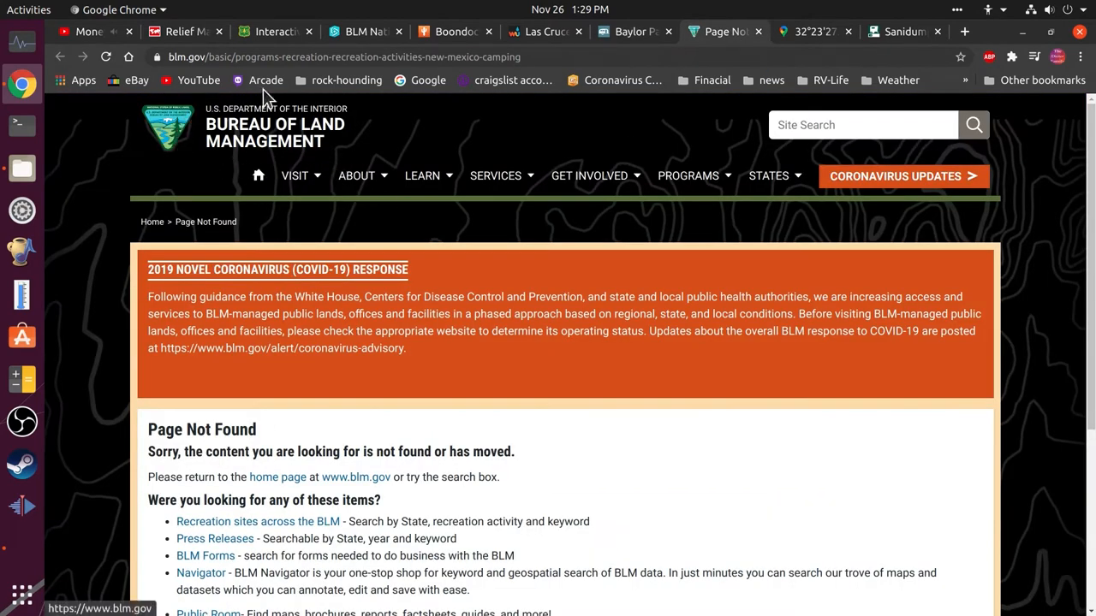
{"action": "mouse_move", "coordinate": [336, 126]}
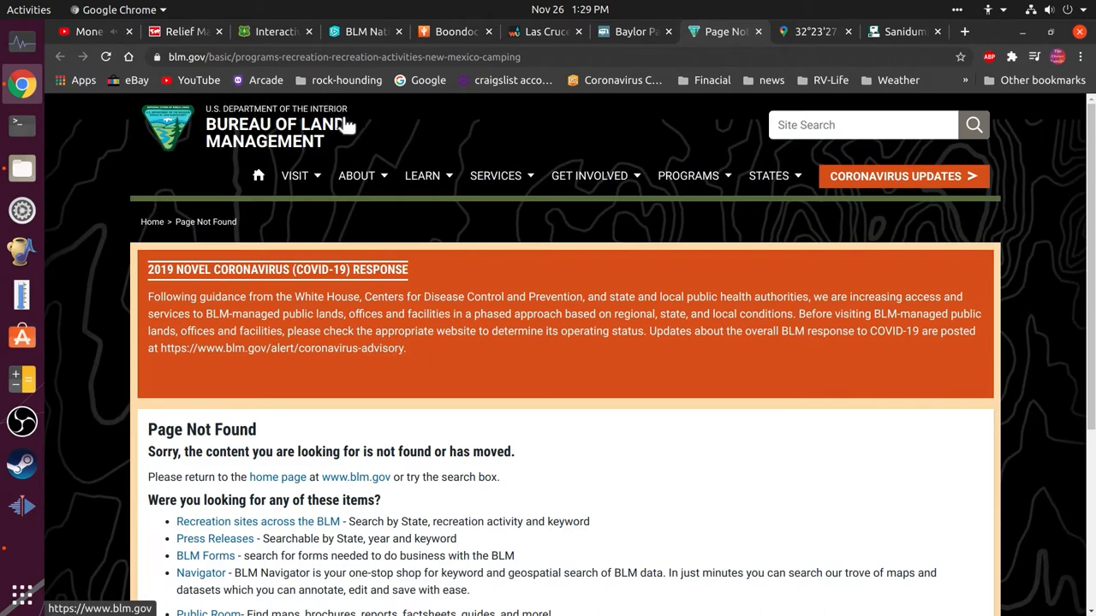
{"action": "mouse_move", "coordinate": [802, 43]}
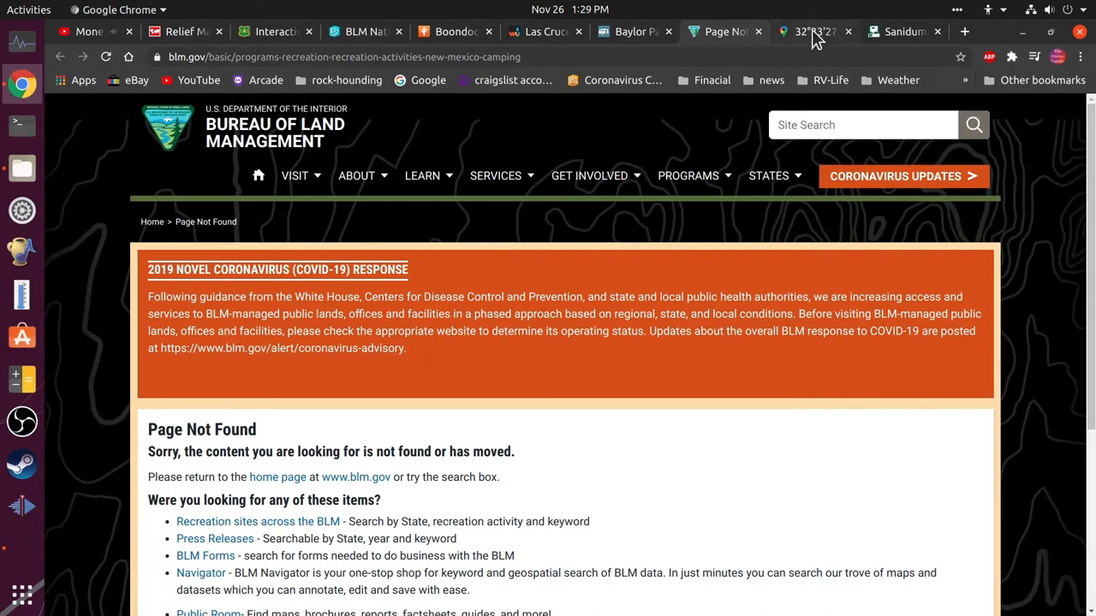
{"action": "left_click", "coordinate": [809, 31]}
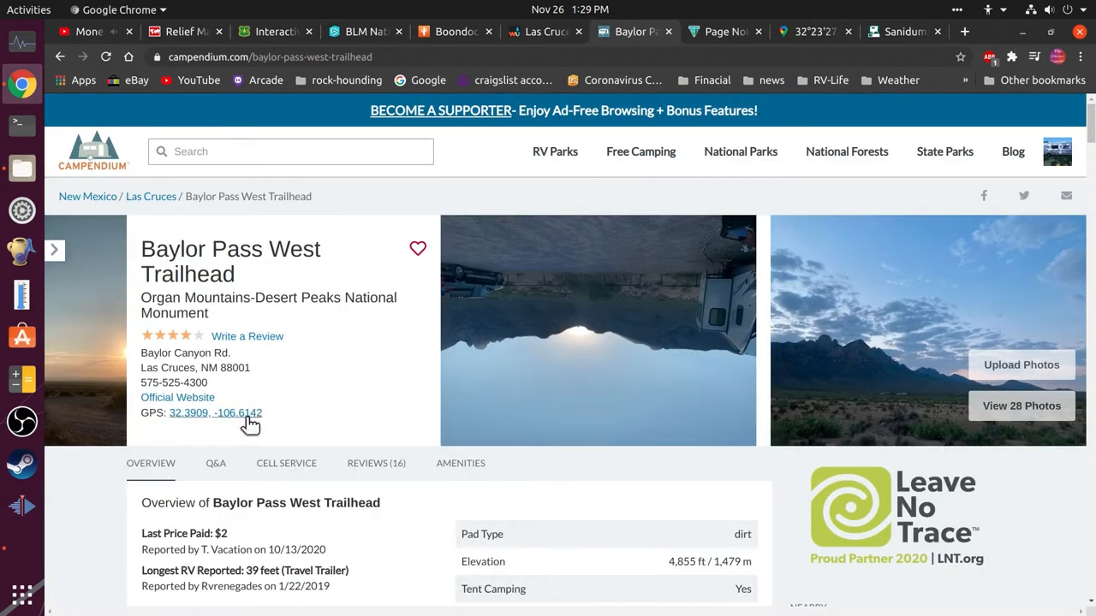
{"action": "mouse_move", "coordinate": [155, 383]}
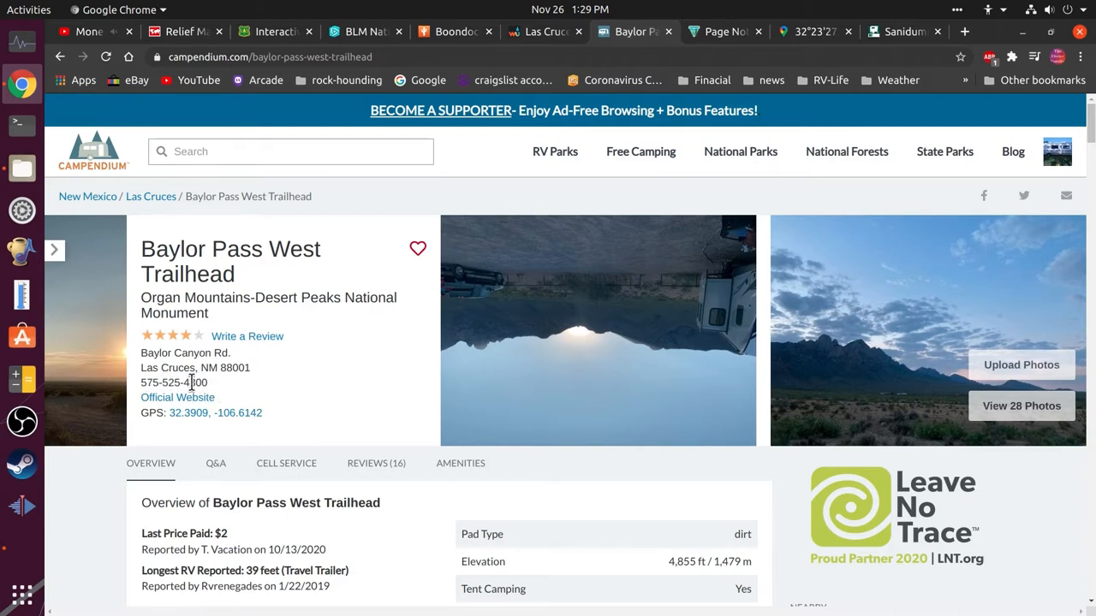
{"action": "mouse_move", "coordinate": [147, 382]}
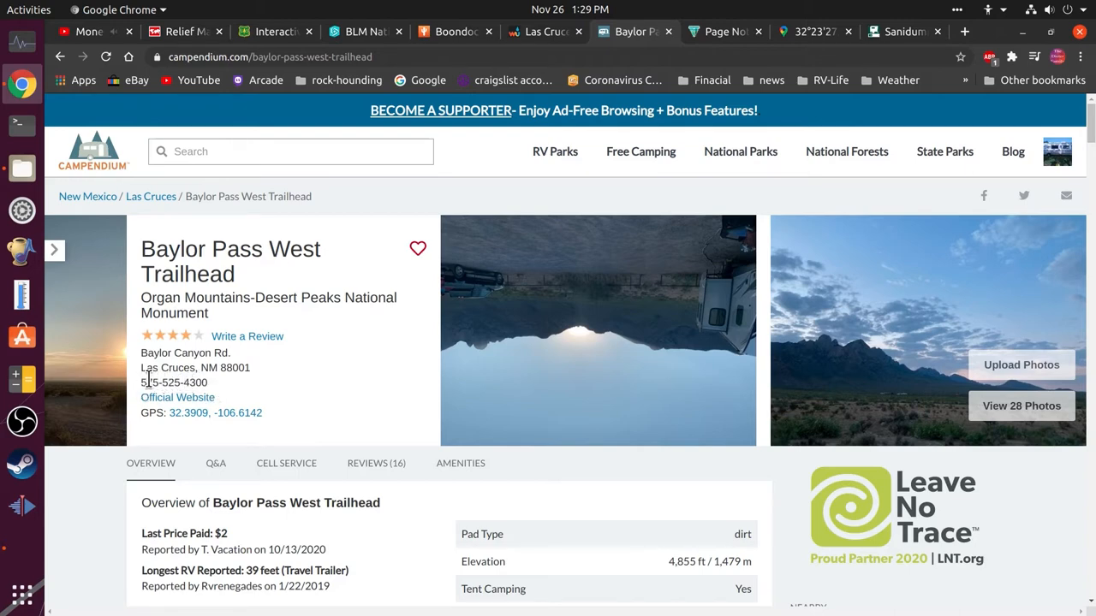
{"action": "mouse_move", "coordinate": [225, 388]}
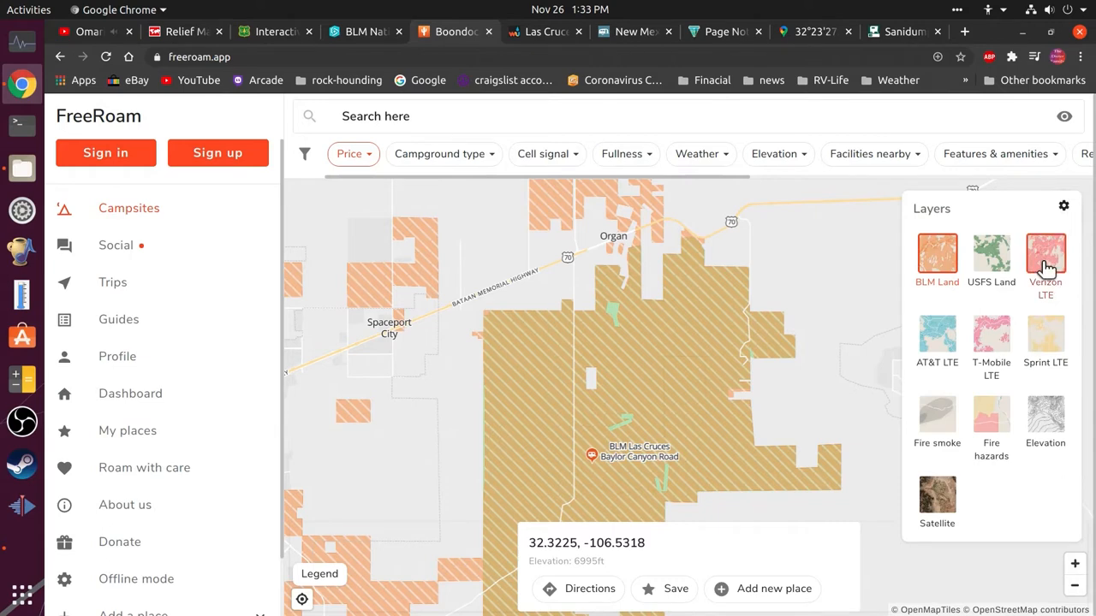
Step: Turn Verizon LTE coverage off, restore the BLM Land overlay, and close the Layers panel
{"action": "left_click", "coordinate": [1044, 260]}
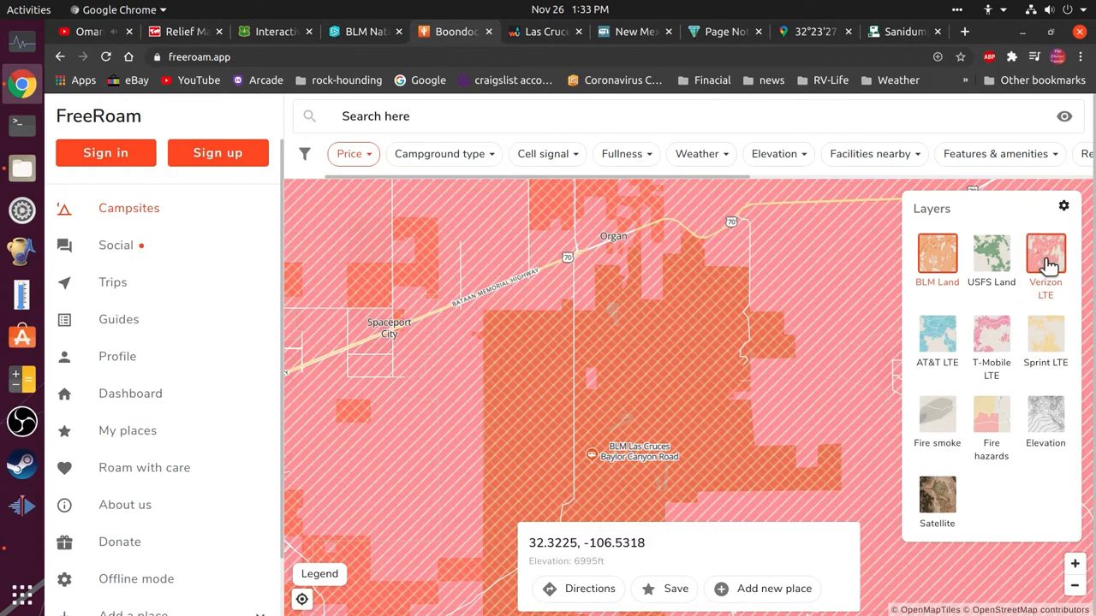
{"action": "left_click", "coordinate": [1045, 257]}
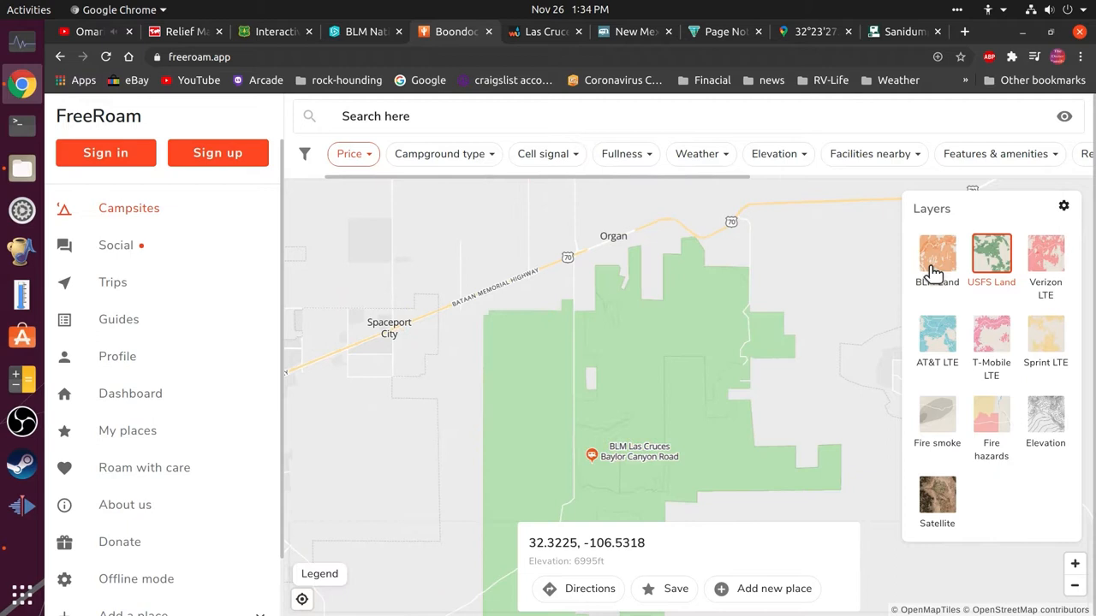
{"action": "left_click", "coordinate": [938, 254]}
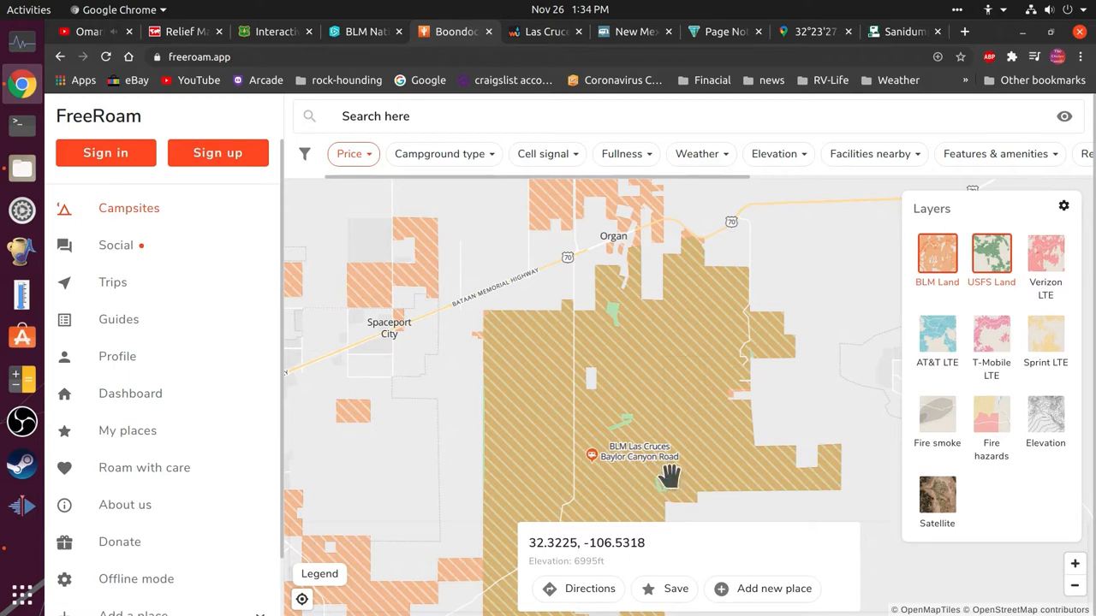
{"action": "mouse_move", "coordinate": [645, 422]}
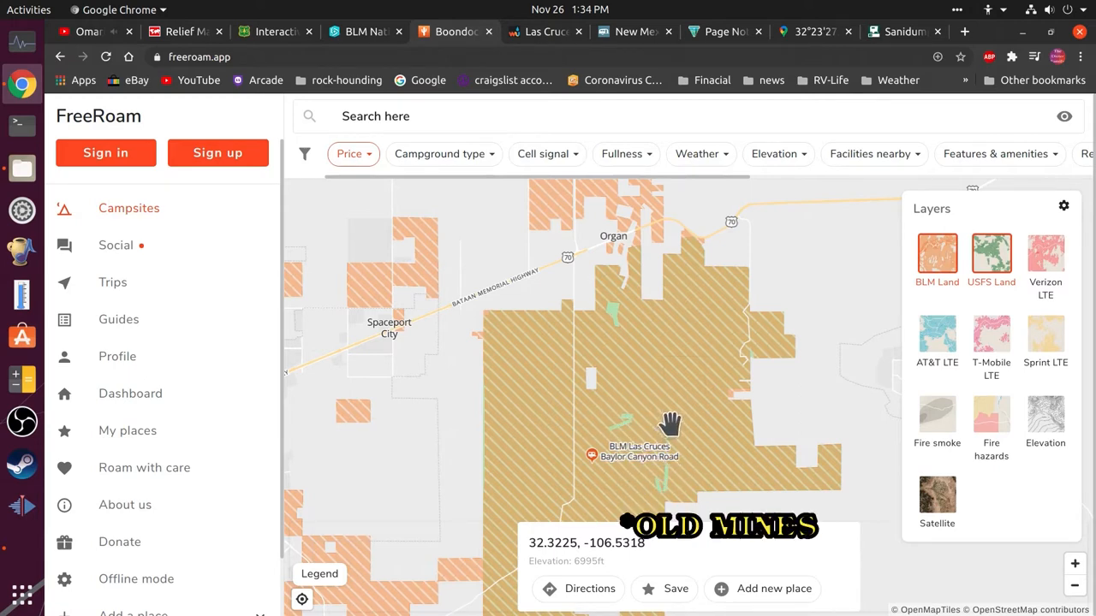
{"action": "left_click", "coordinate": [353, 153]}
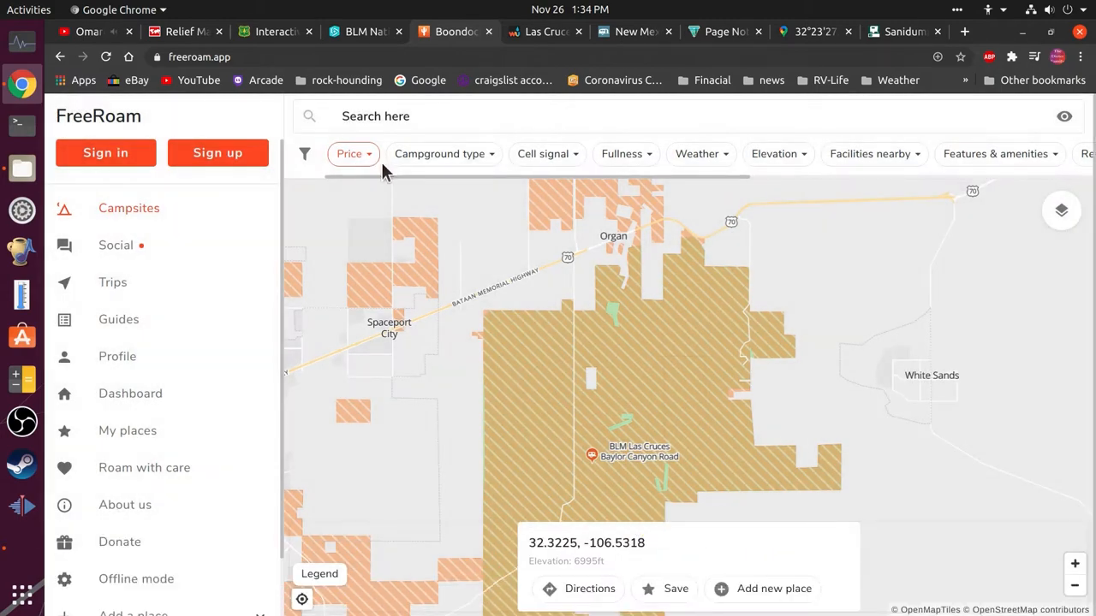
{"action": "left_click", "coordinate": [274, 31]}
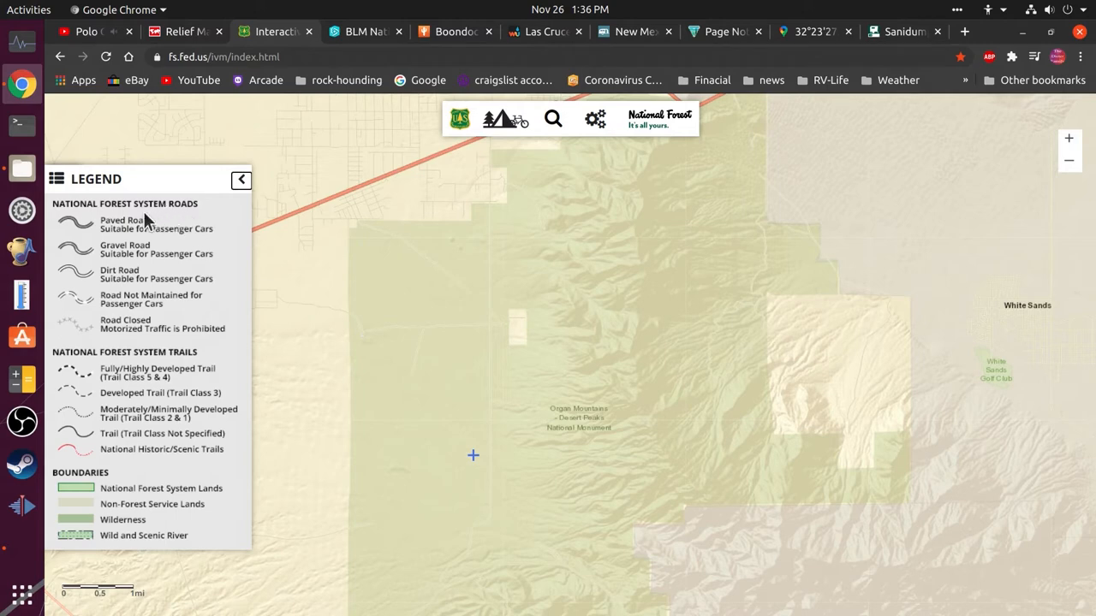
{"action": "mouse_move", "coordinate": [222, 247]}
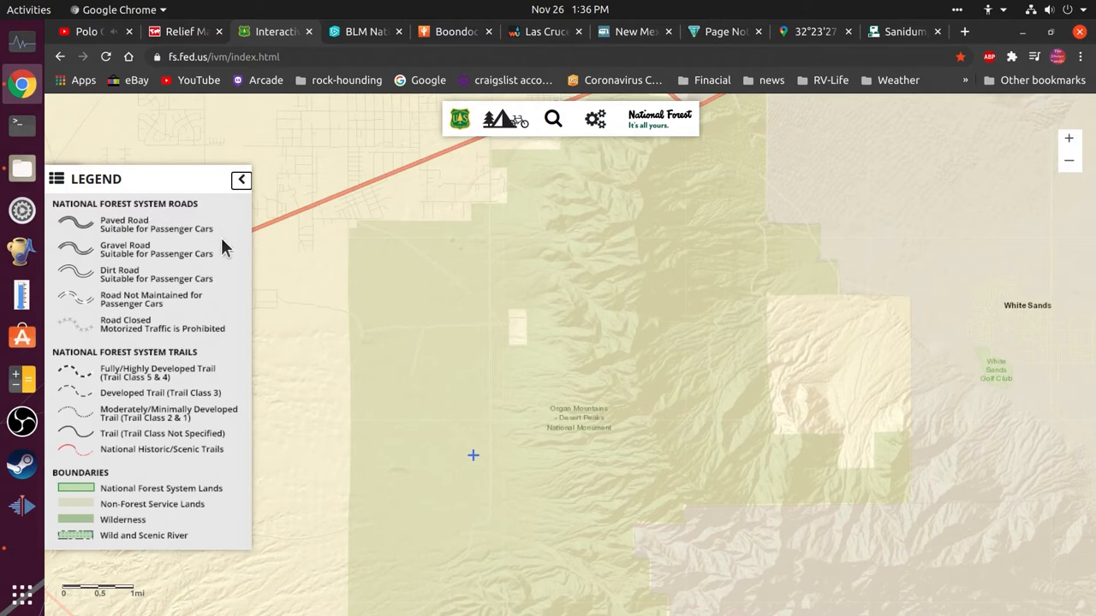
{"action": "mouse_move", "coordinate": [204, 299]}
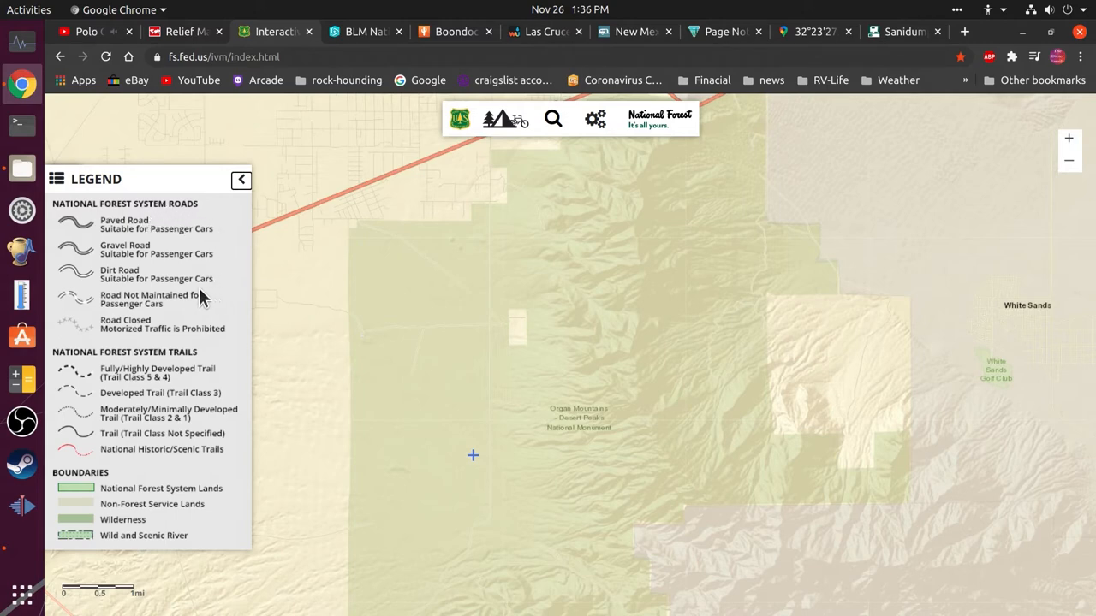
{"action": "mouse_move", "coordinate": [67, 291]}
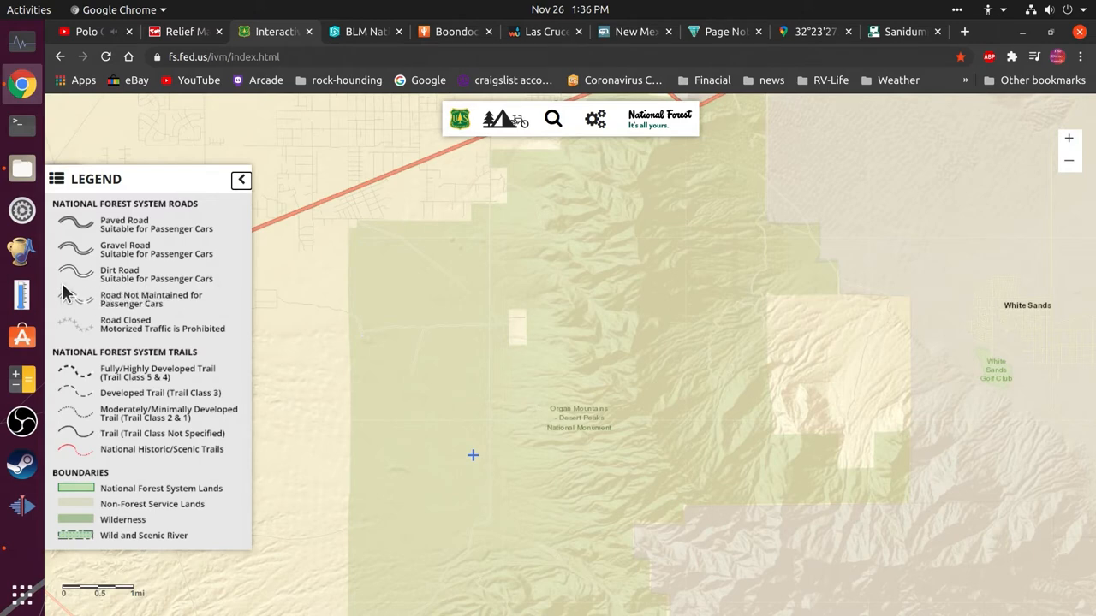
{"action": "mouse_move", "coordinate": [55, 218]}
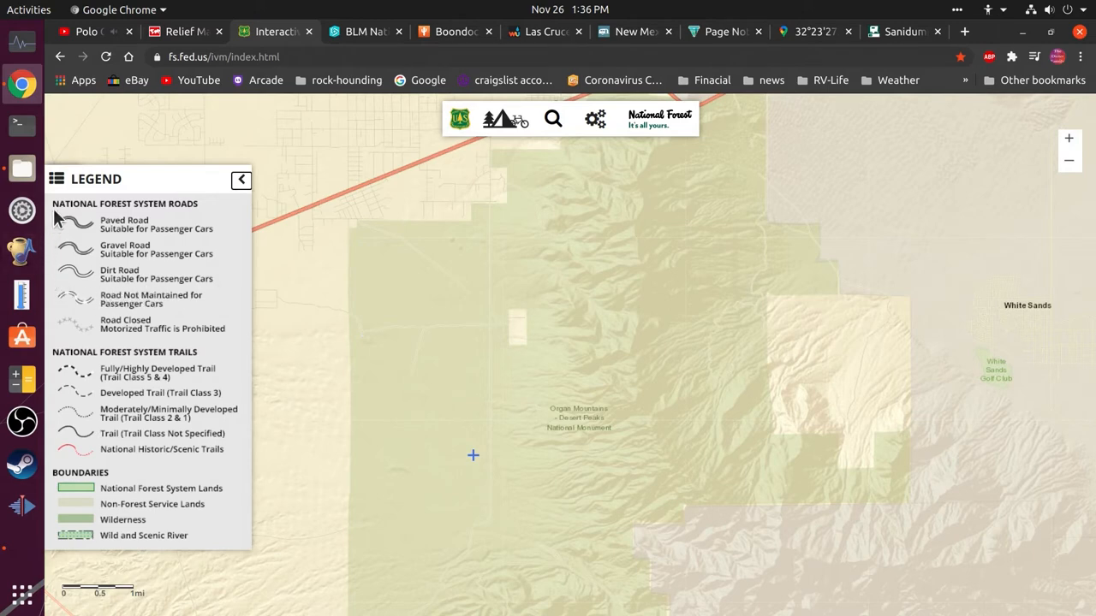
{"action": "mouse_move", "coordinate": [202, 212]}
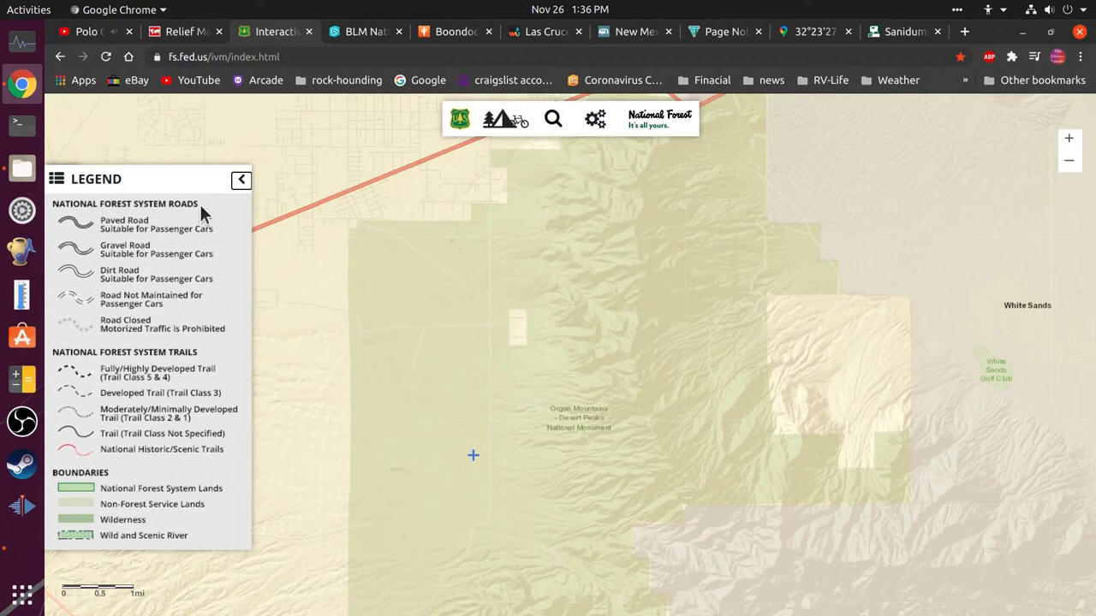
{"action": "mouse_move", "coordinate": [182, 298]}
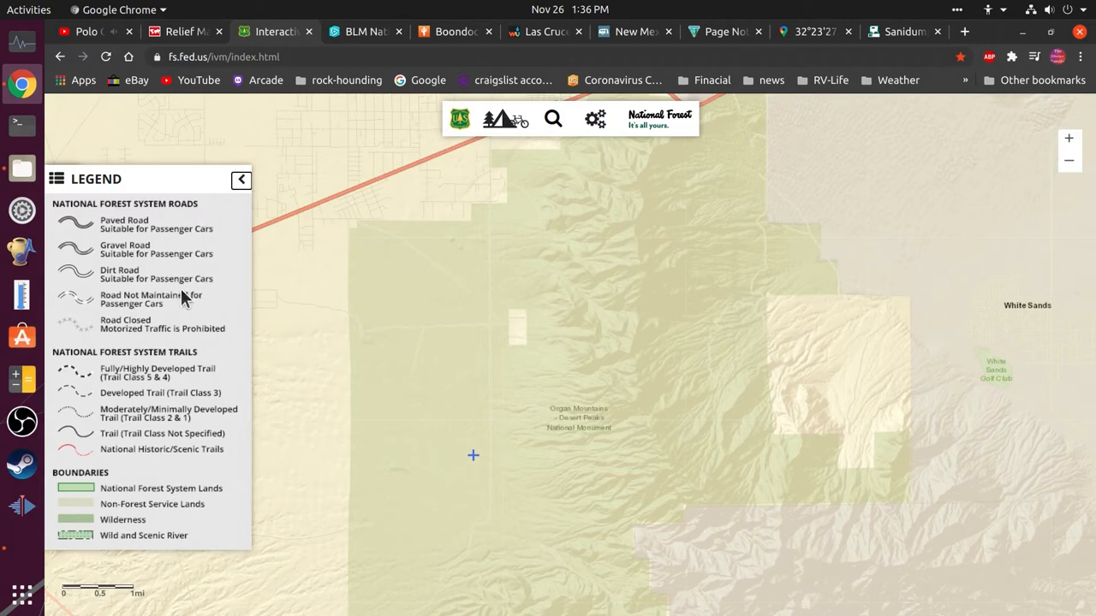
{"action": "mouse_move", "coordinate": [73, 284]}
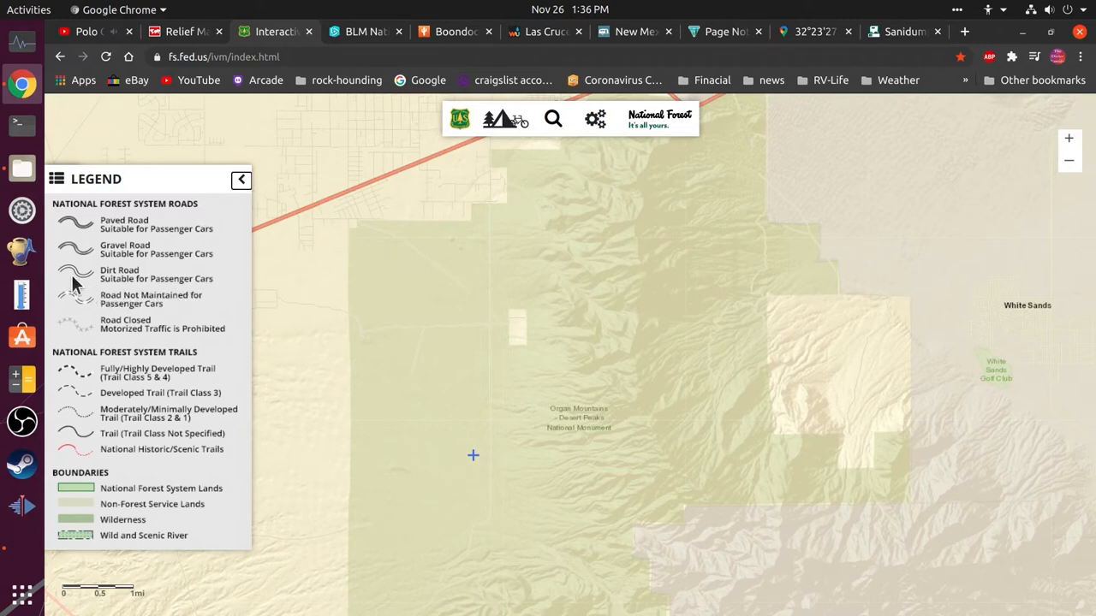
{"action": "mouse_move", "coordinate": [127, 298]}
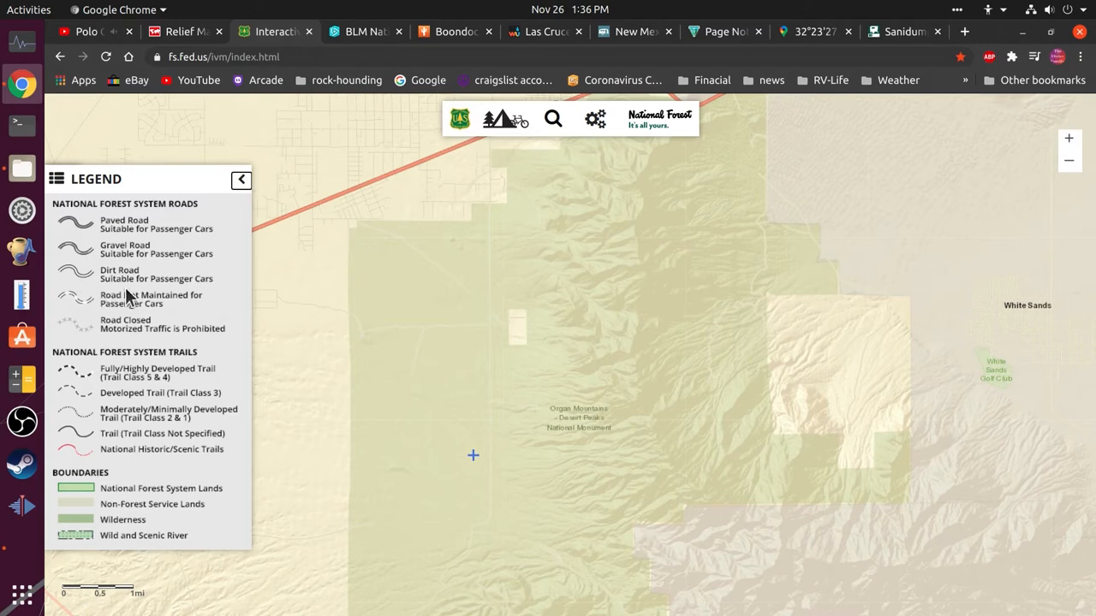
{"action": "mouse_move", "coordinate": [164, 295]}
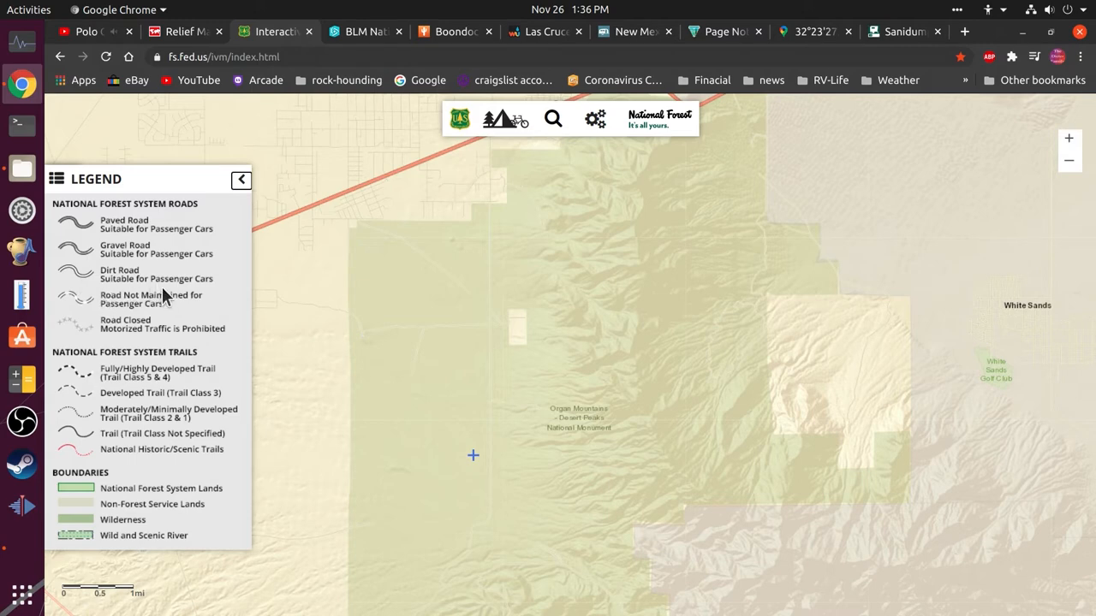
{"action": "mouse_move", "coordinate": [189, 342]}
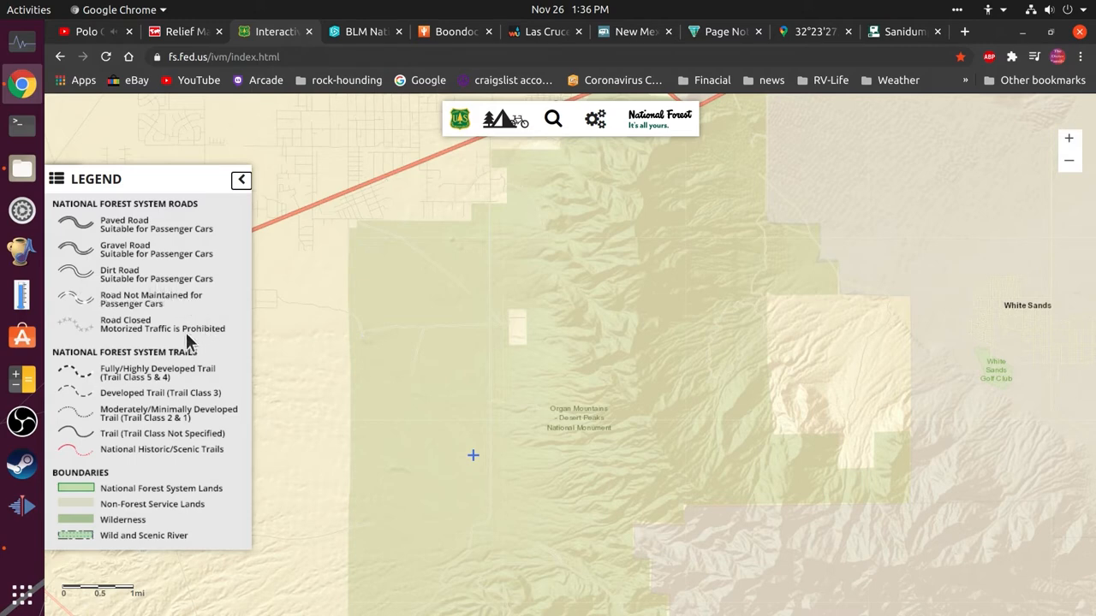
{"action": "mouse_move", "coordinate": [72, 334]}
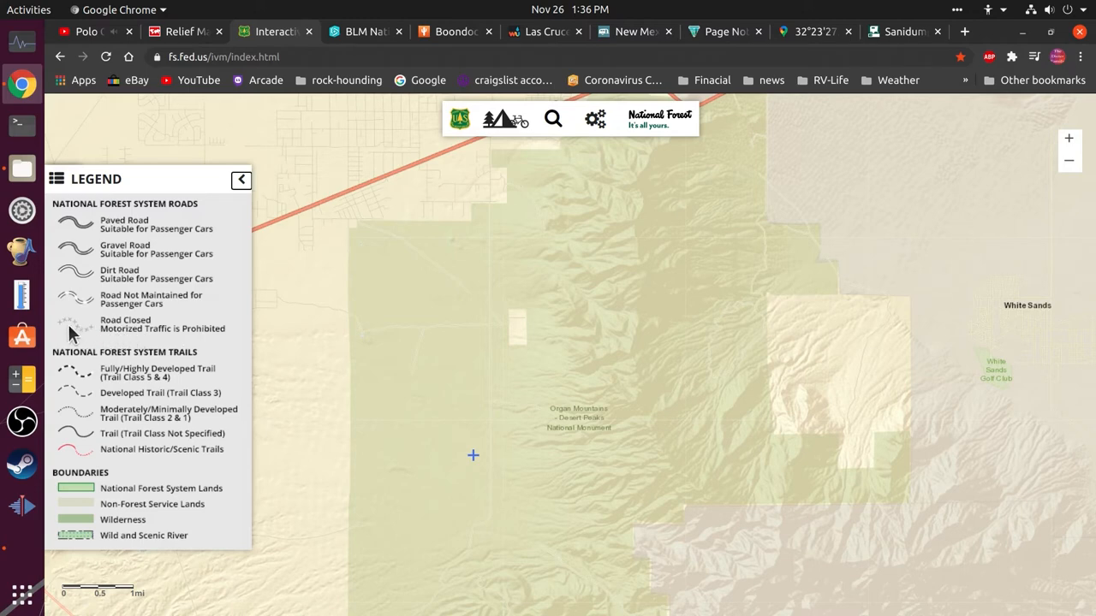
{"action": "mouse_move", "coordinate": [102, 316]}
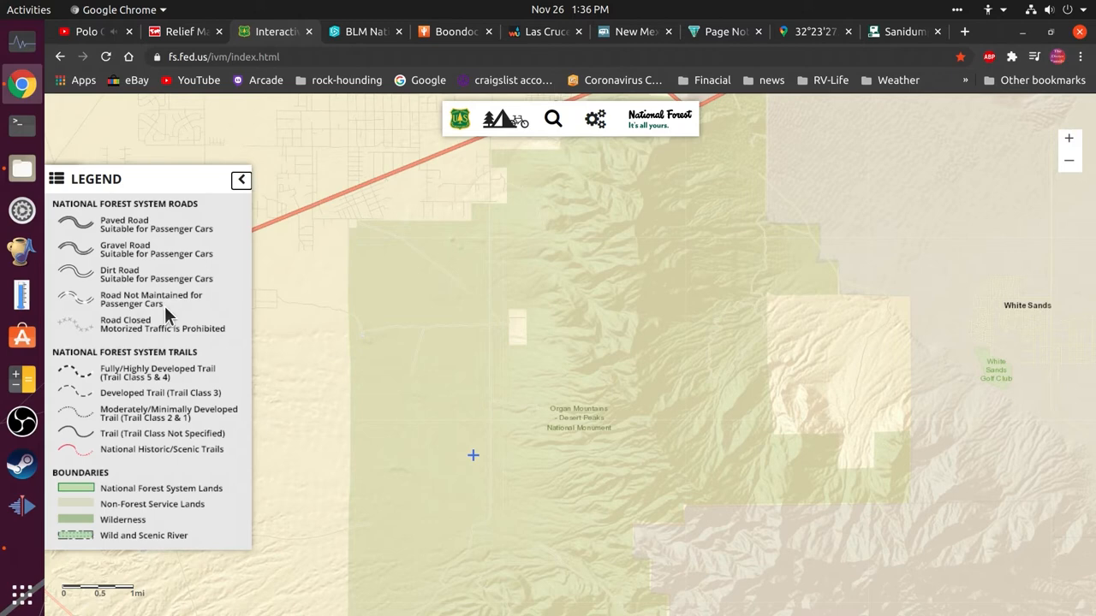
{"action": "mouse_move", "coordinate": [189, 315]}
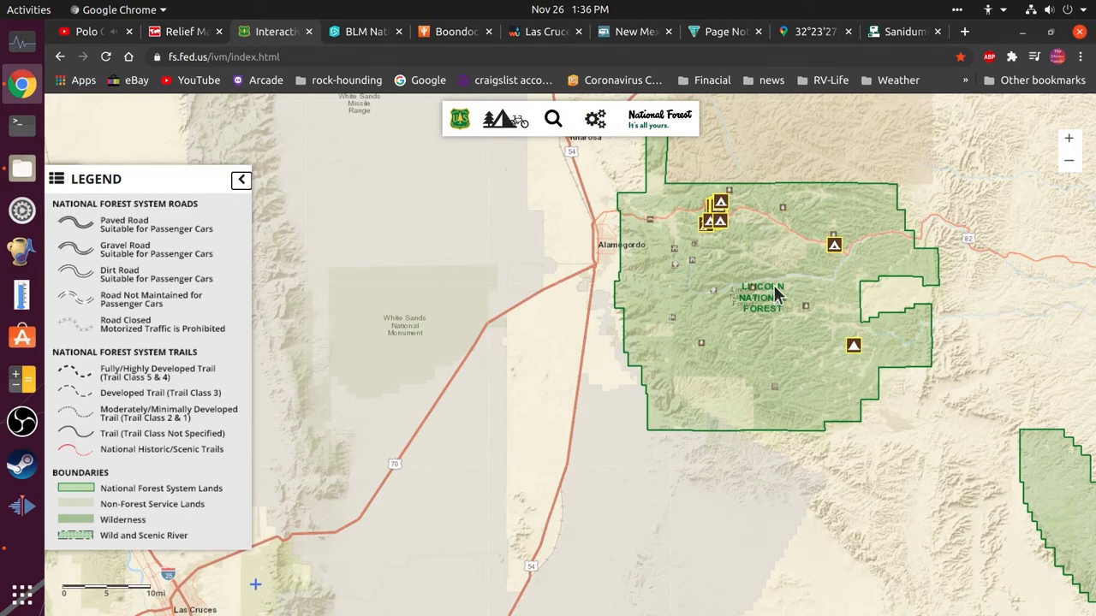
Step: Zoom the BLM Administrative Units map out to Alamogordo and White Sands Missile Range
{"action": "left_click", "coordinate": [358, 32]}
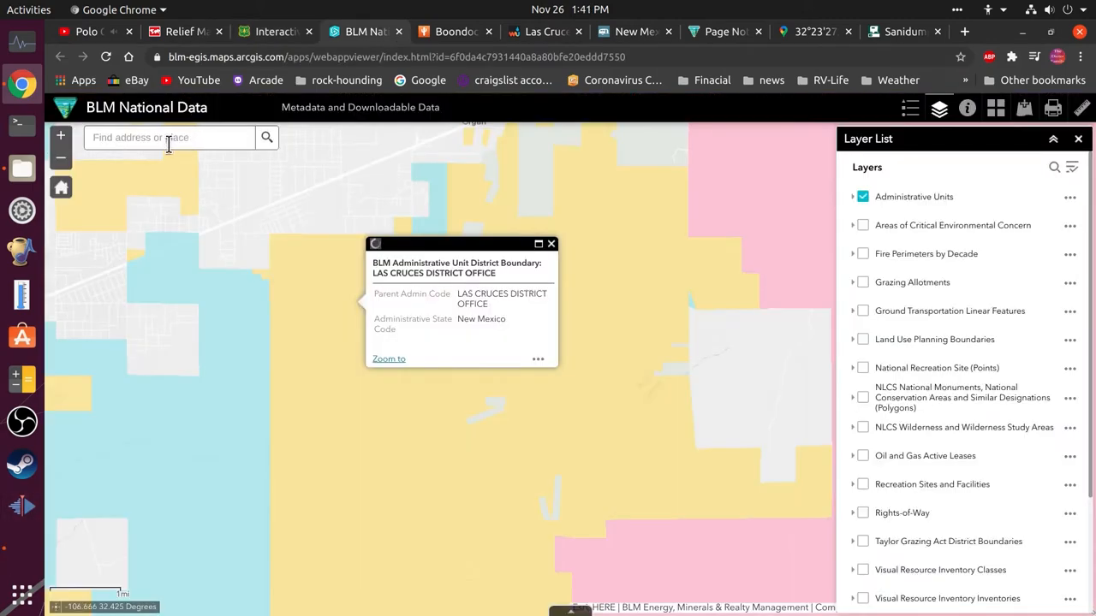
{"action": "left_click", "coordinate": [550, 244]}
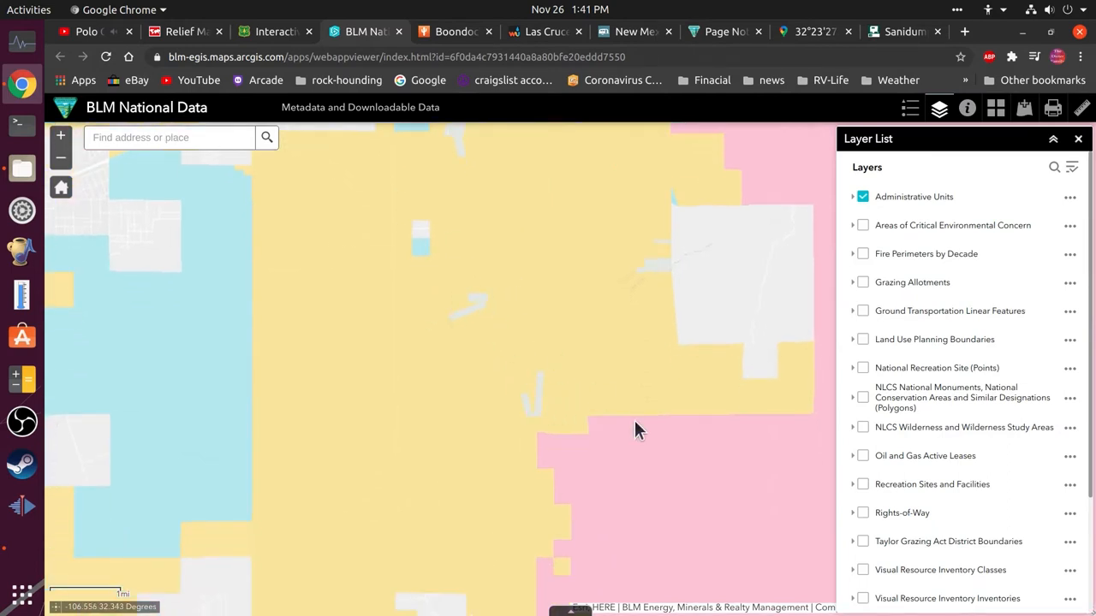
{"action": "scroll", "scroll_direction": "down", "scroll_amount": 3}
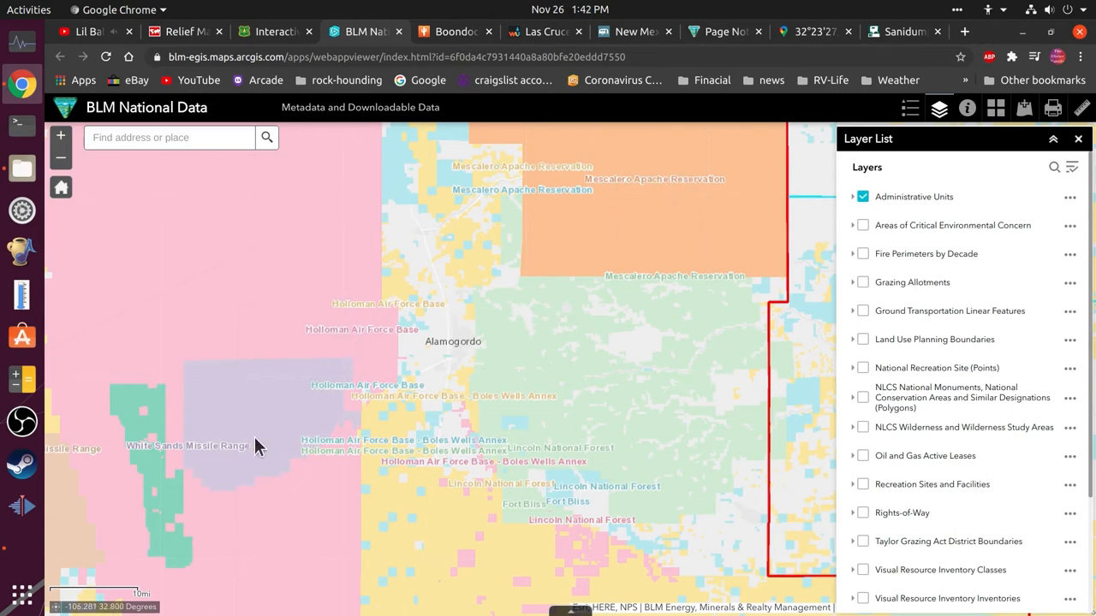
Step: Review the Las Cruces 10-day forecast's temperature, humidity, precipitation and wind charts
{"action": "left_click", "coordinate": [540, 32]}
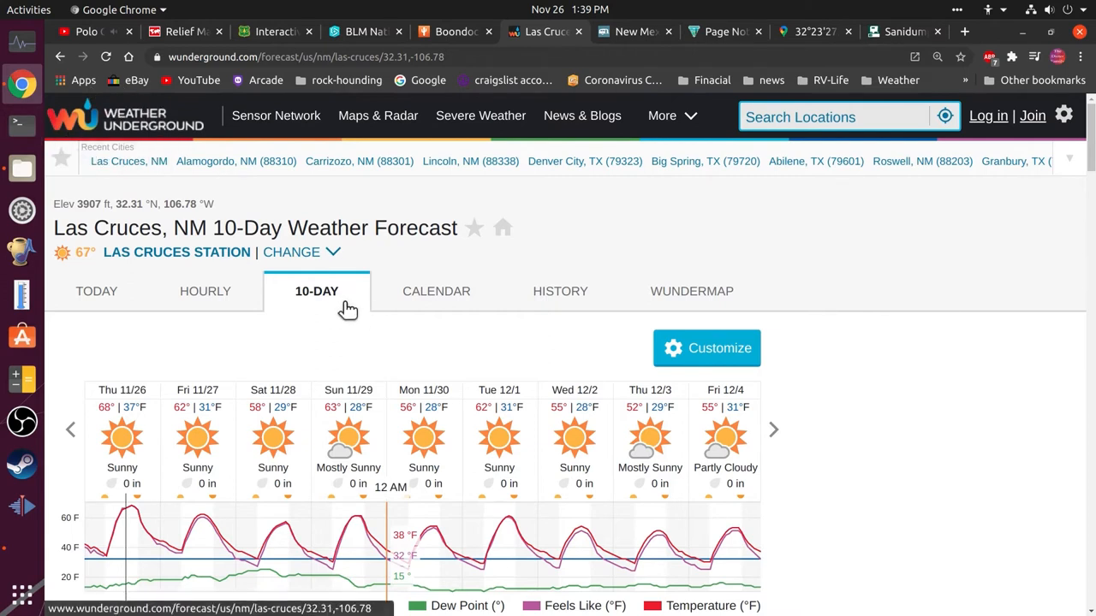
{"action": "mouse_move", "coordinate": [336, 279]}
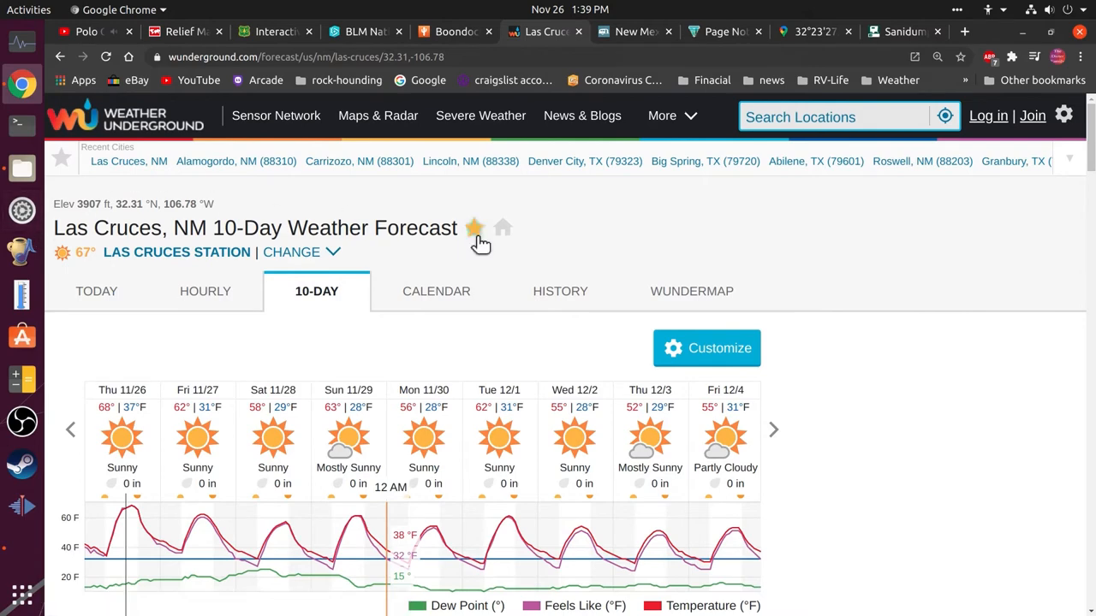
{"action": "scroll", "scroll_direction": "down", "scroll_amount": 3}
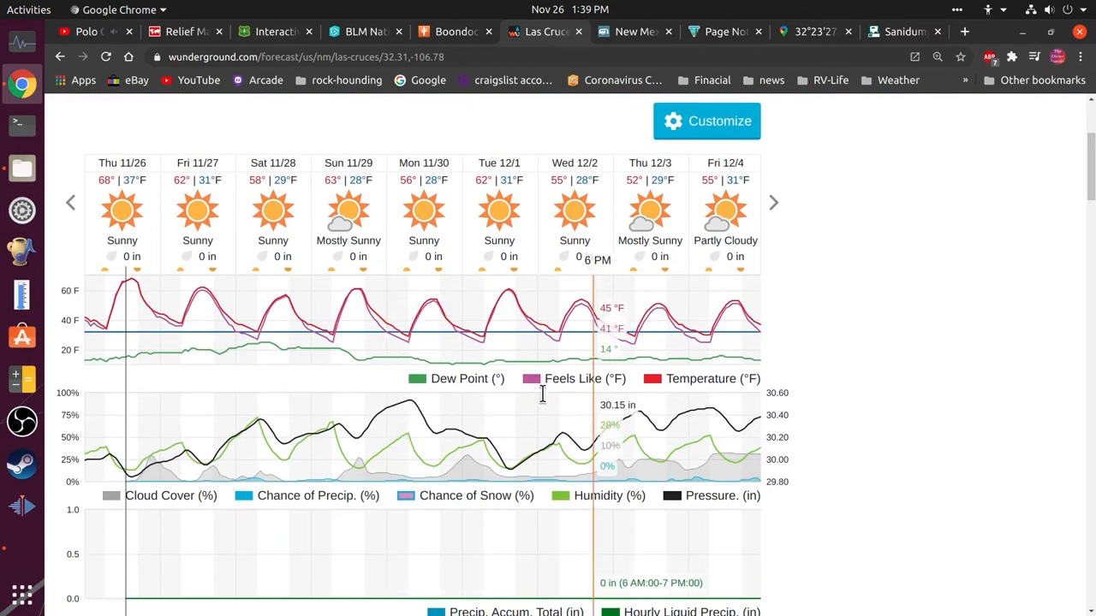
{"action": "scroll", "scroll_direction": "down", "scroll_amount": 3}
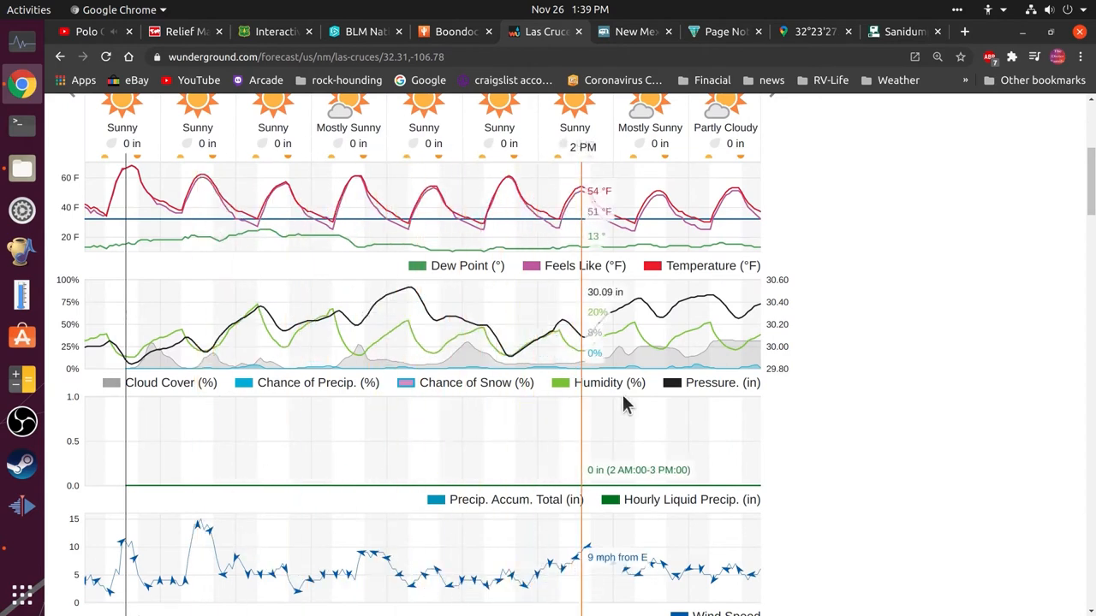
{"action": "scroll", "scroll_direction": "down", "scroll_amount": 3}
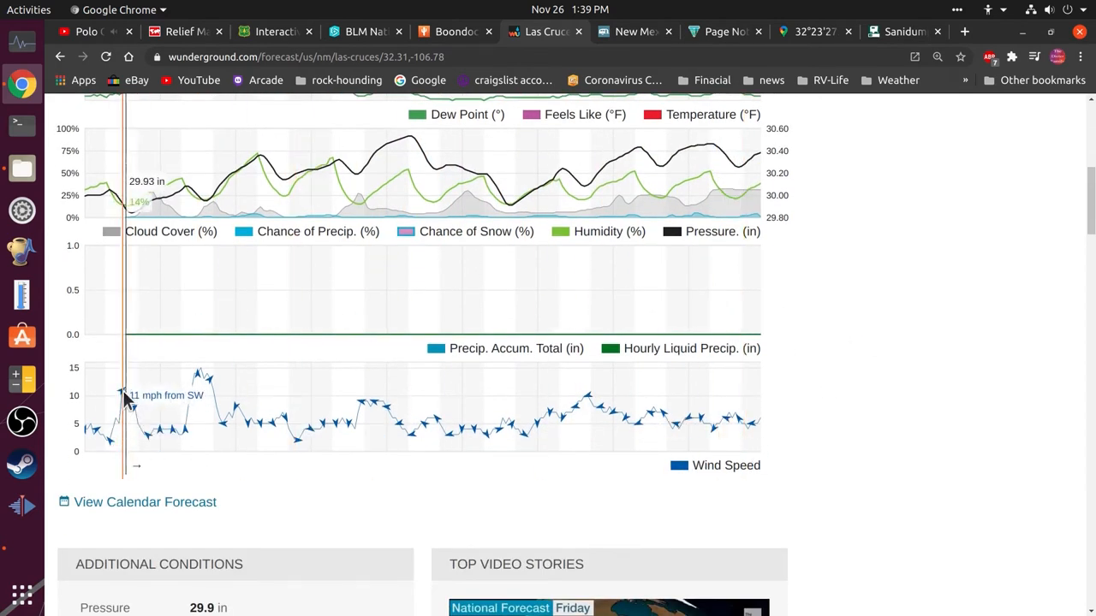
{"action": "mouse_move", "coordinate": [153, 439]}
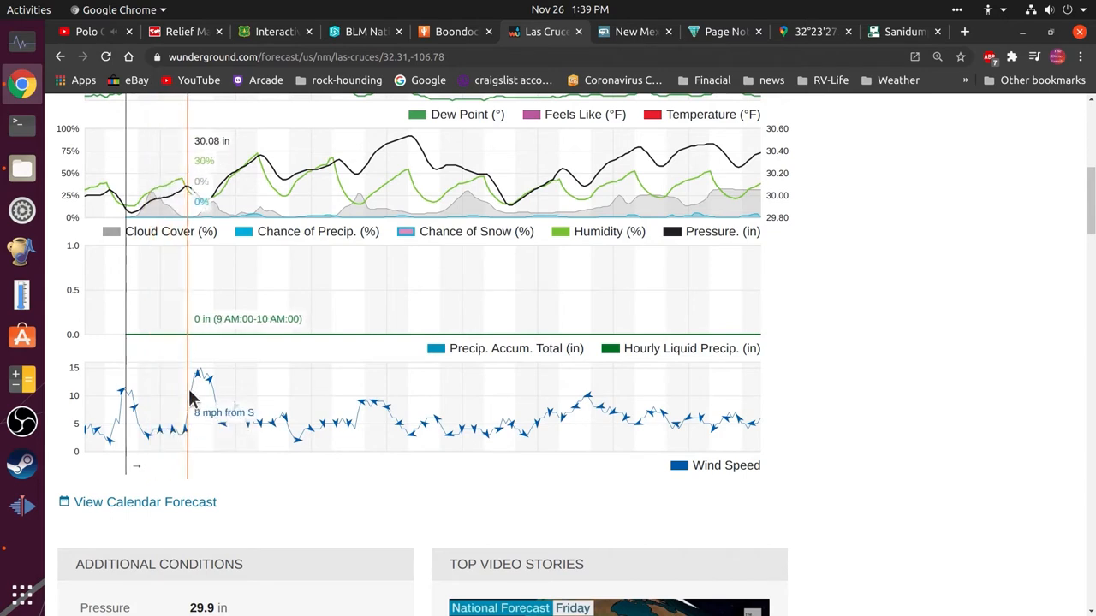
{"action": "mouse_move", "coordinate": [201, 383]}
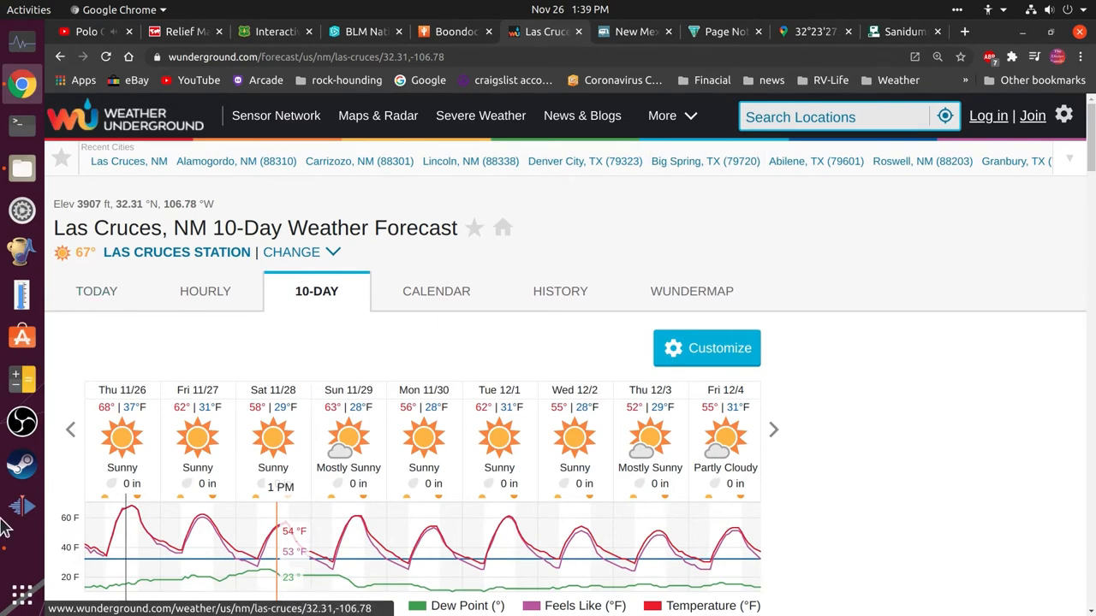
Step: Pan the maps-for-free relief map west and north toward the Gulf of California
{"action": "left_click", "coordinate": [188, 32]}
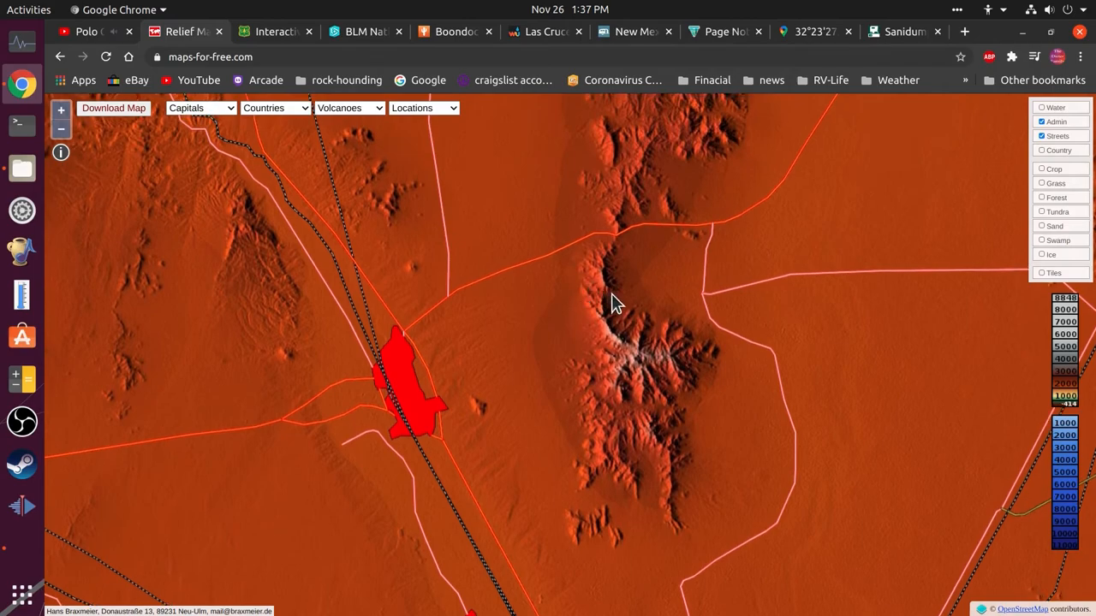
{"action": "mouse_move", "coordinate": [631, 306]}
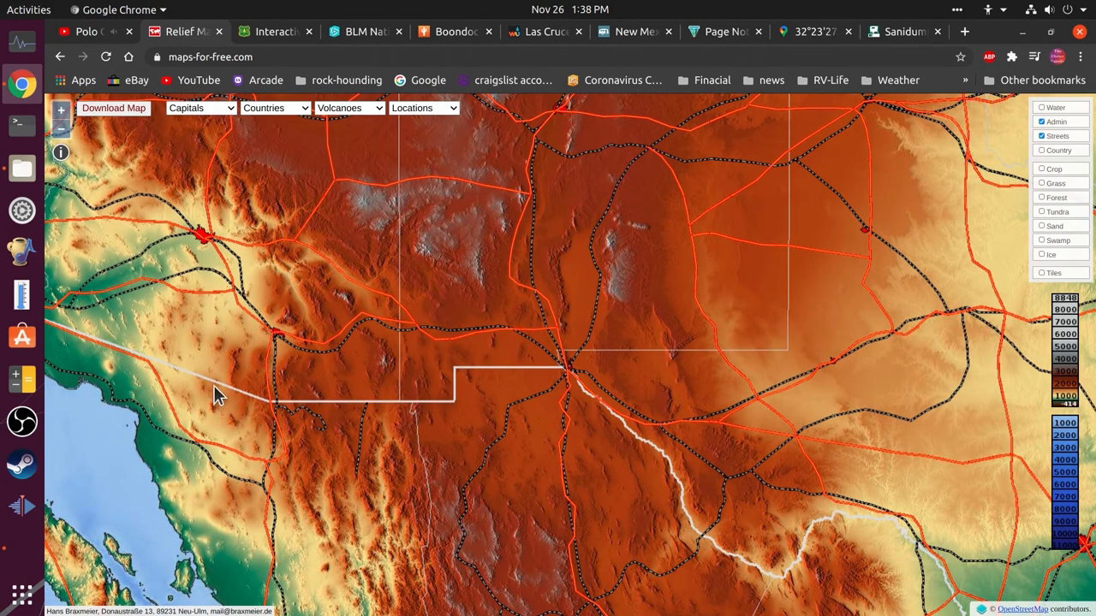
{"action": "left_click_drag", "start_coordinate": [214, 398], "coordinate": [313, 471]}
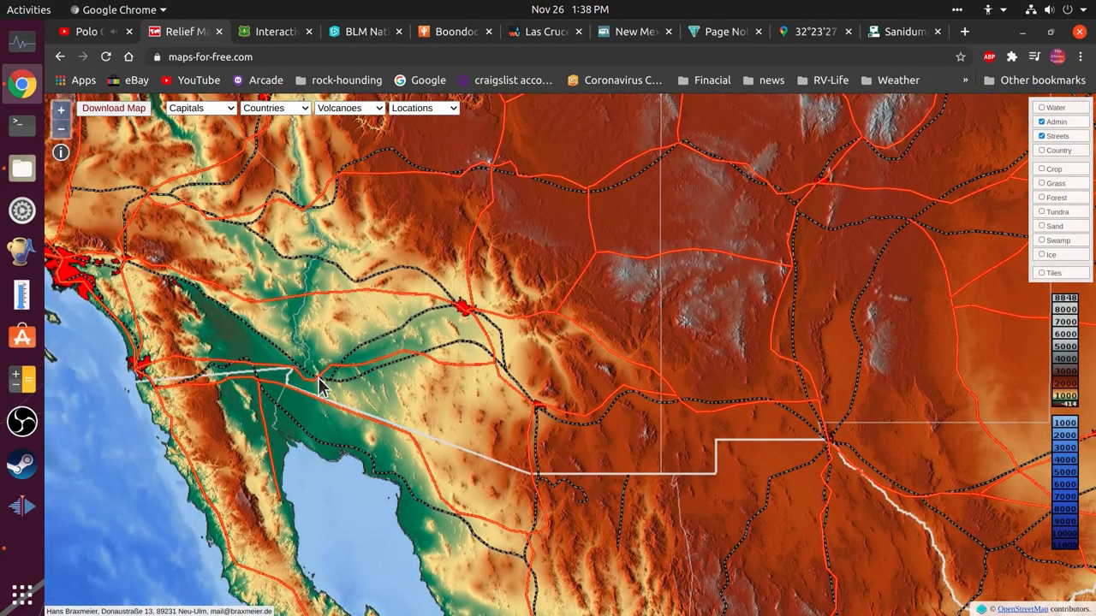
{"action": "left_click_drag", "start_coordinate": [321, 385], "coordinate": [458, 406]}
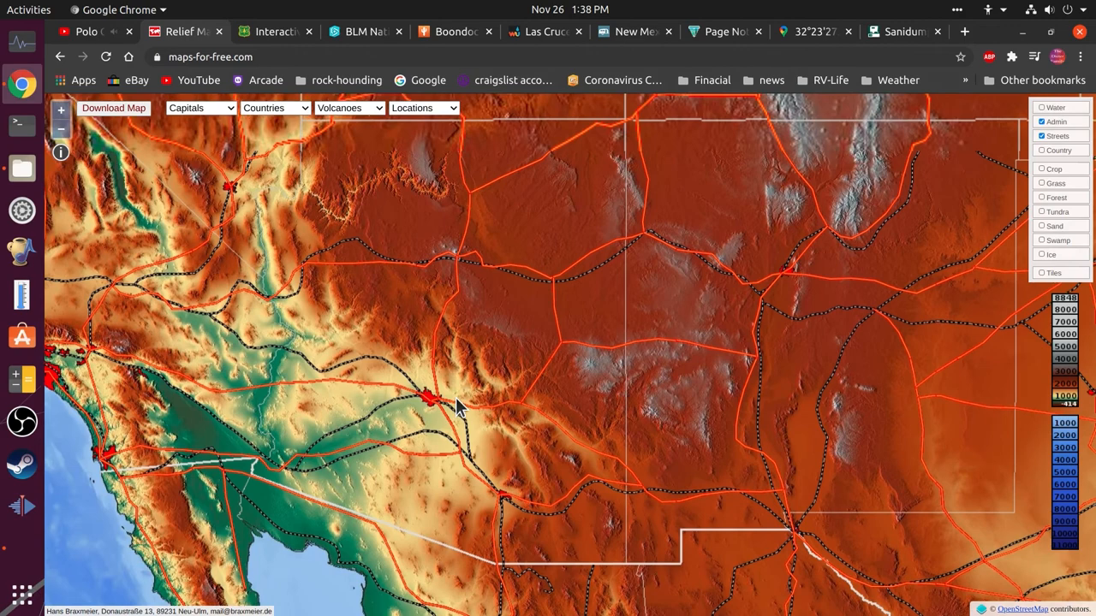
{"action": "left_click_drag", "start_coordinate": [458, 407], "coordinate": [552, 334]}
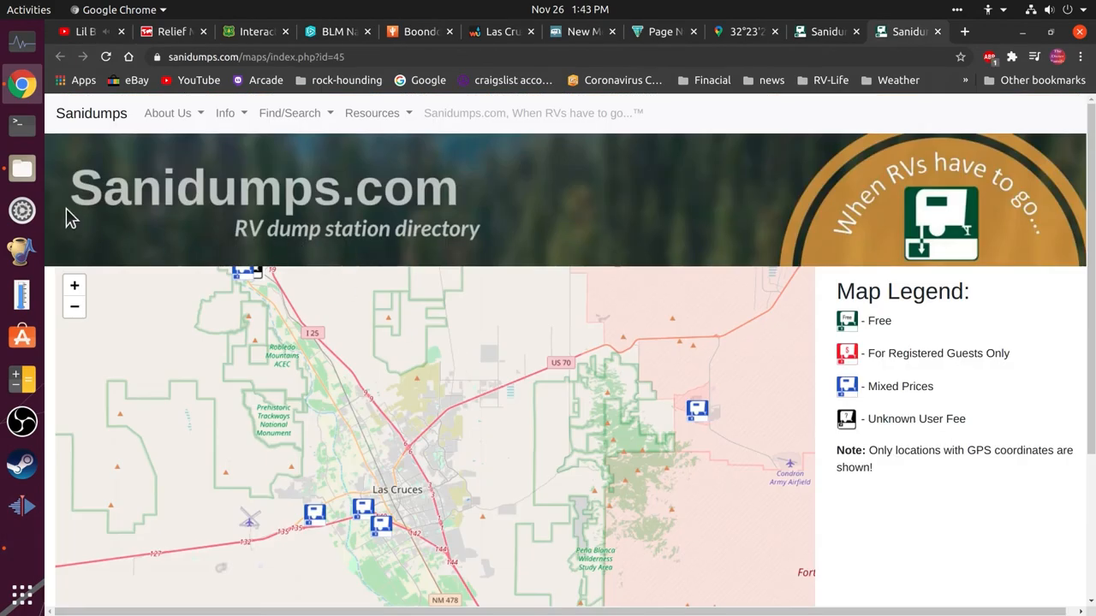
{"action": "mouse_move", "coordinate": [80, 214]}
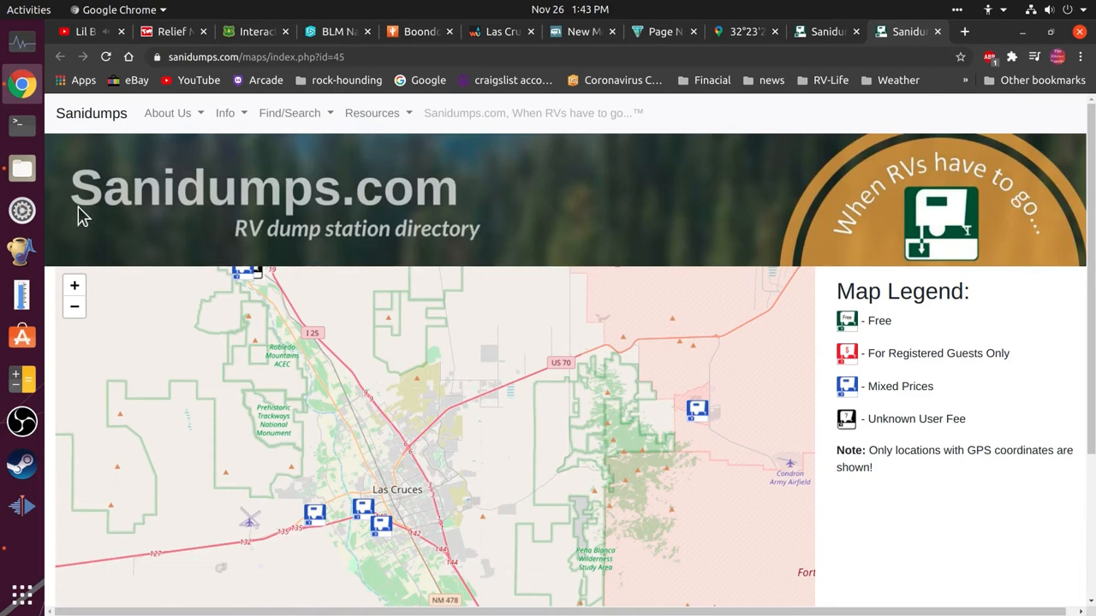
{"action": "mouse_move", "coordinate": [442, 244]}
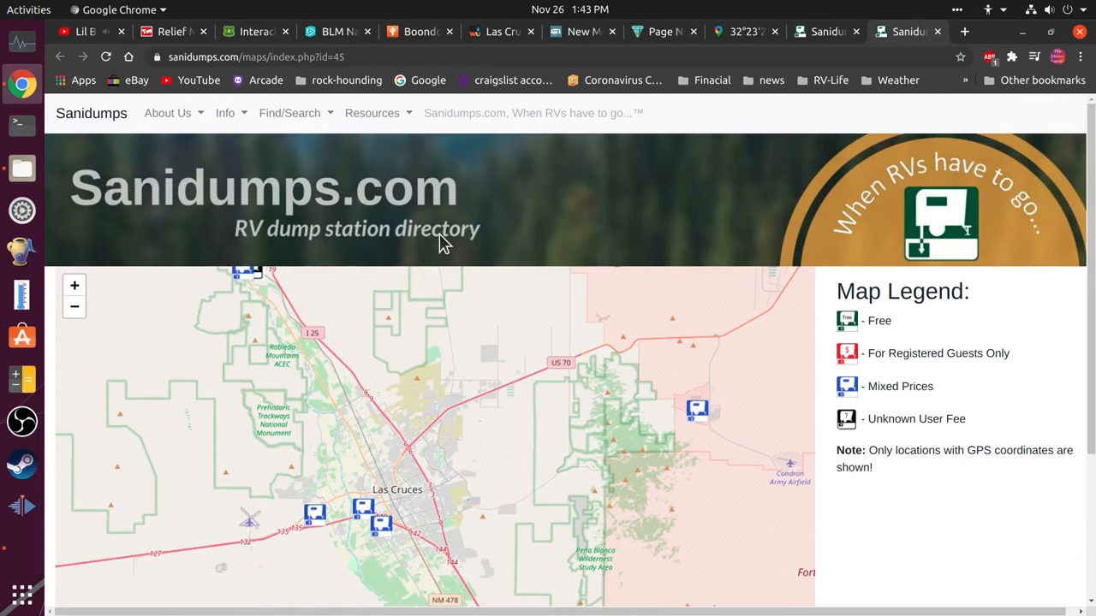
{"action": "mouse_move", "coordinate": [583, 388]}
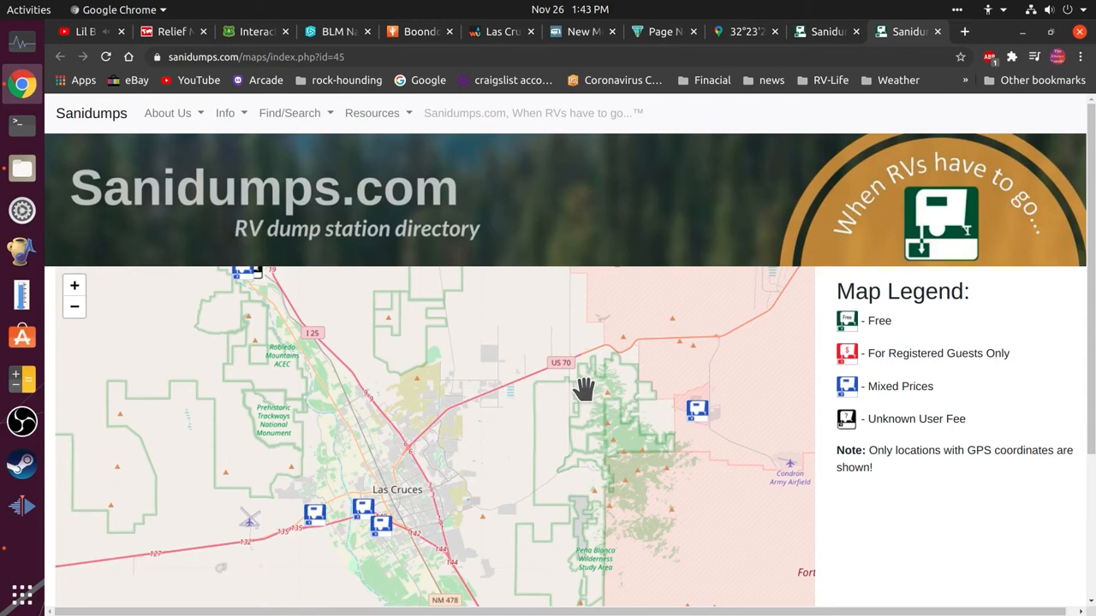
Step: Preview Siesta RV Park, then open TA TravelCenters' $10.00 dump station details
{"action": "left_click", "coordinate": [378, 524]}
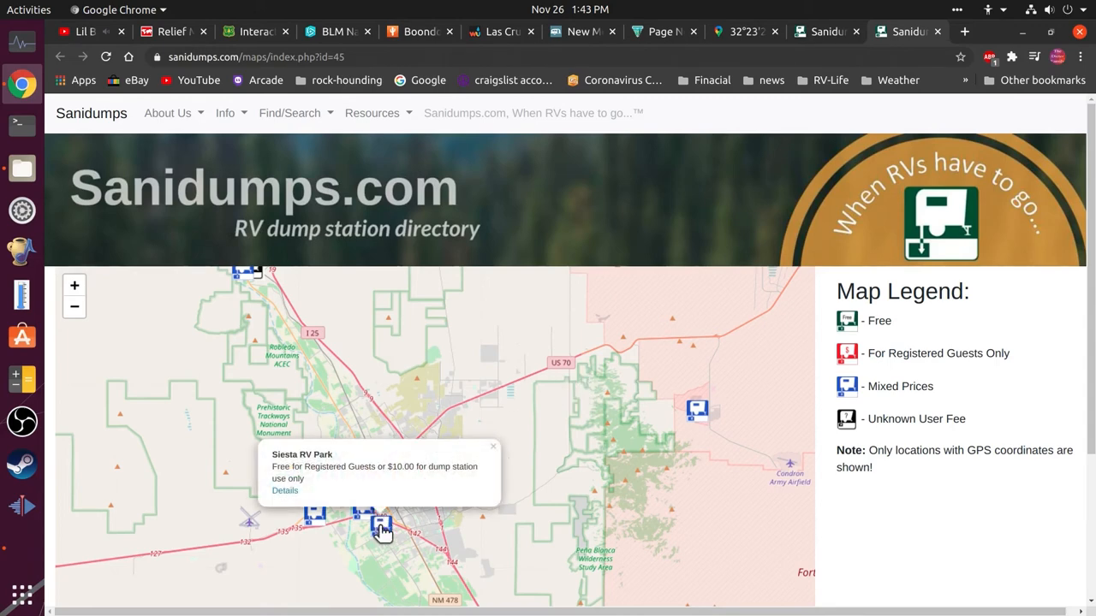
{"action": "mouse_move", "coordinate": [295, 474]}
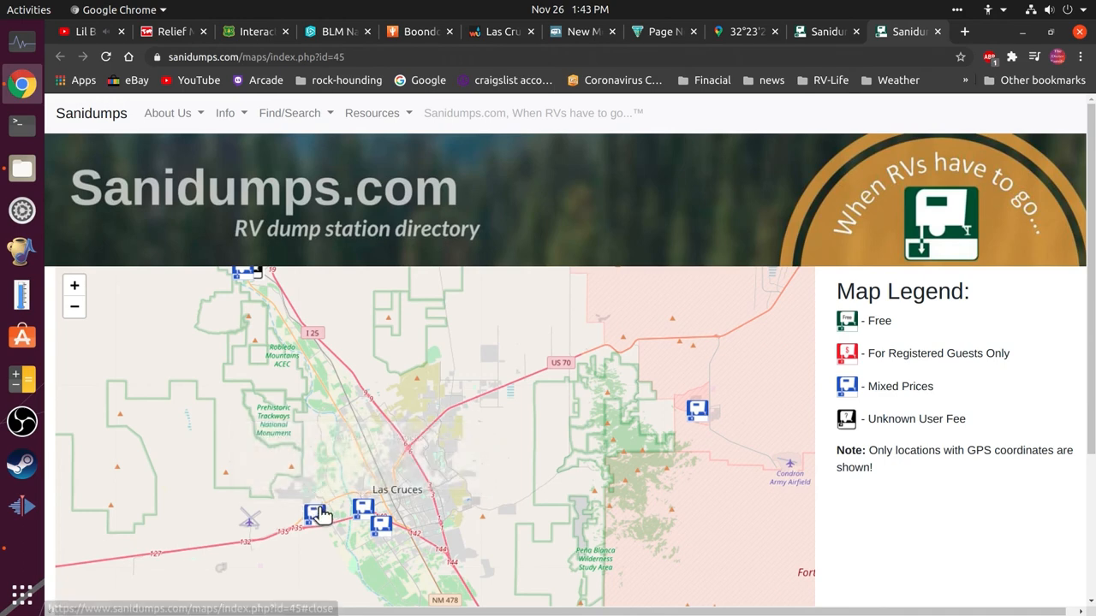
{"action": "left_click", "coordinate": [316, 513]}
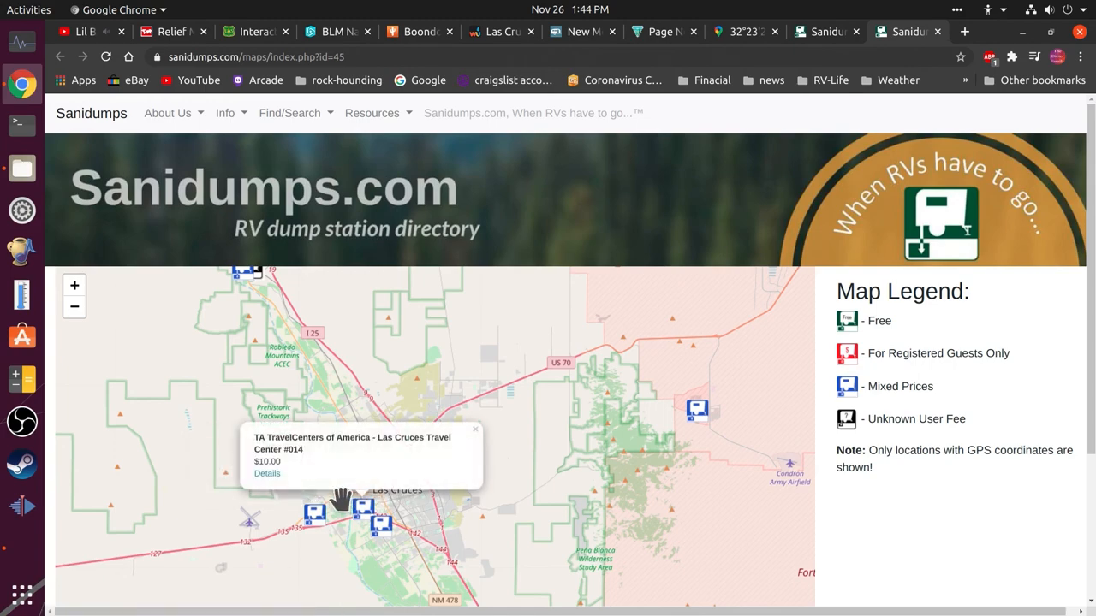
{"action": "left_click", "coordinate": [266, 474]}
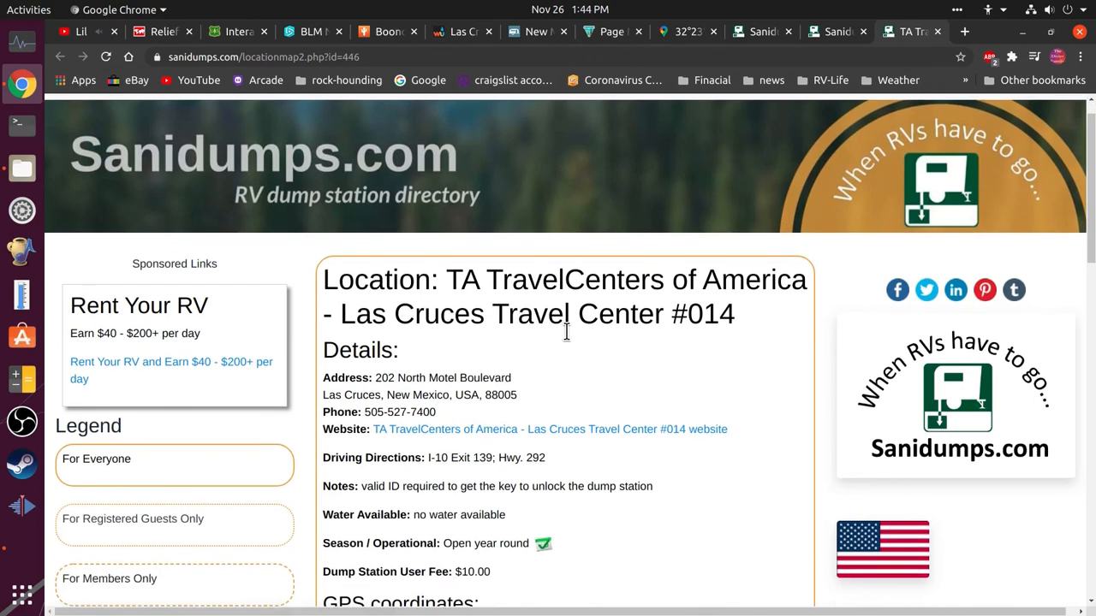
Step: Scroll the TA TravelCenters page to its GPS coordinates 32.29761, -106.81222 and weather
{"action": "scroll", "scroll_direction": "down", "scroll_amount": 3}
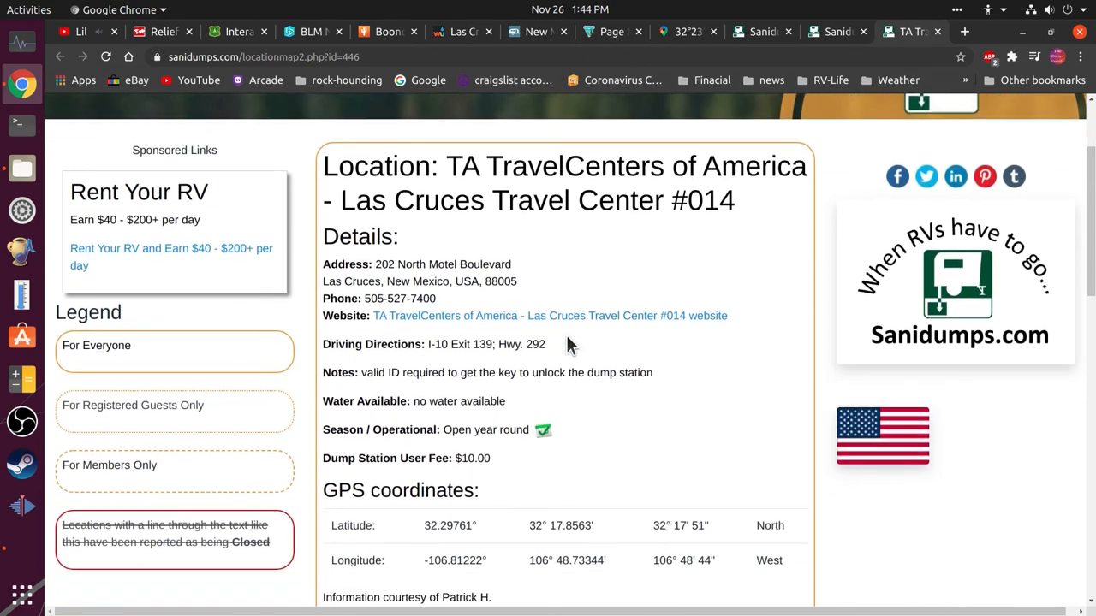
{"action": "scroll", "scroll_direction": "down", "scroll_amount": 3}
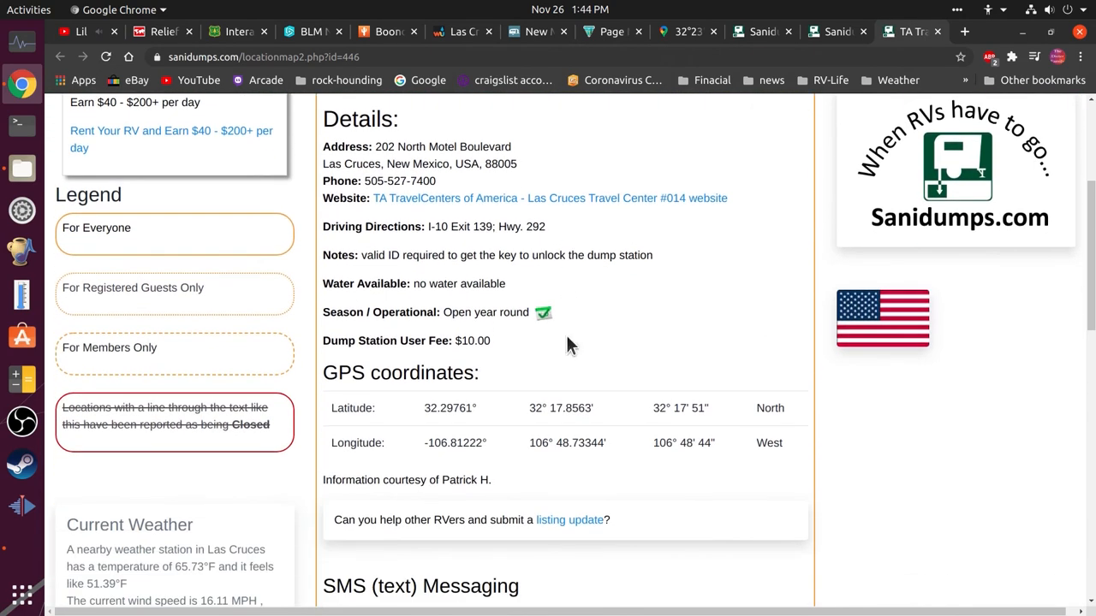
{"action": "scroll", "scroll_direction": "down", "scroll_amount": 3}
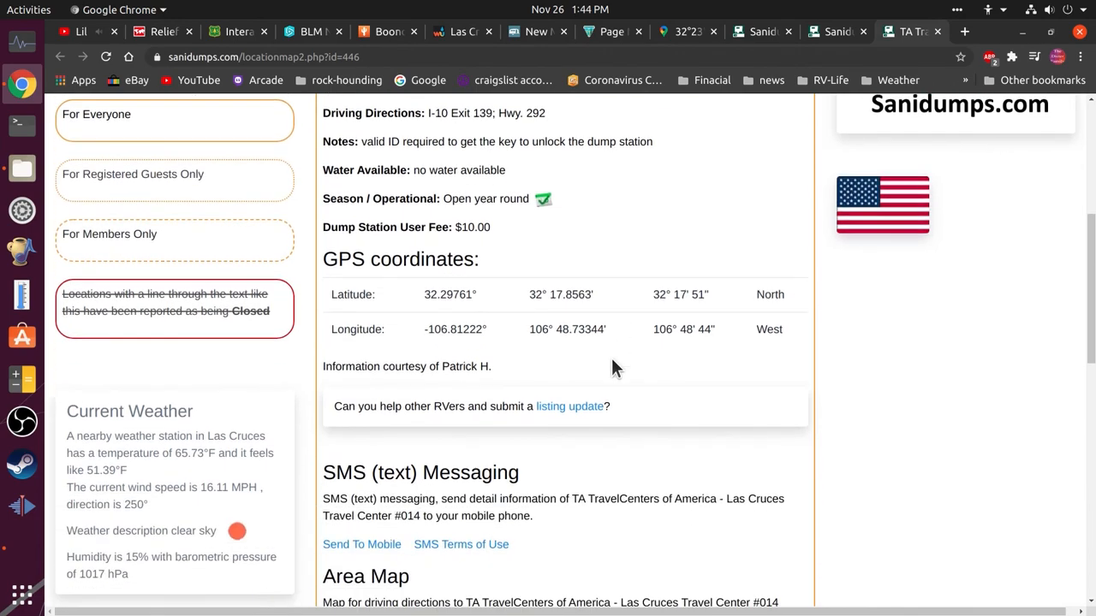
{"action": "scroll", "scroll_direction": "down", "scroll_amount": 3}
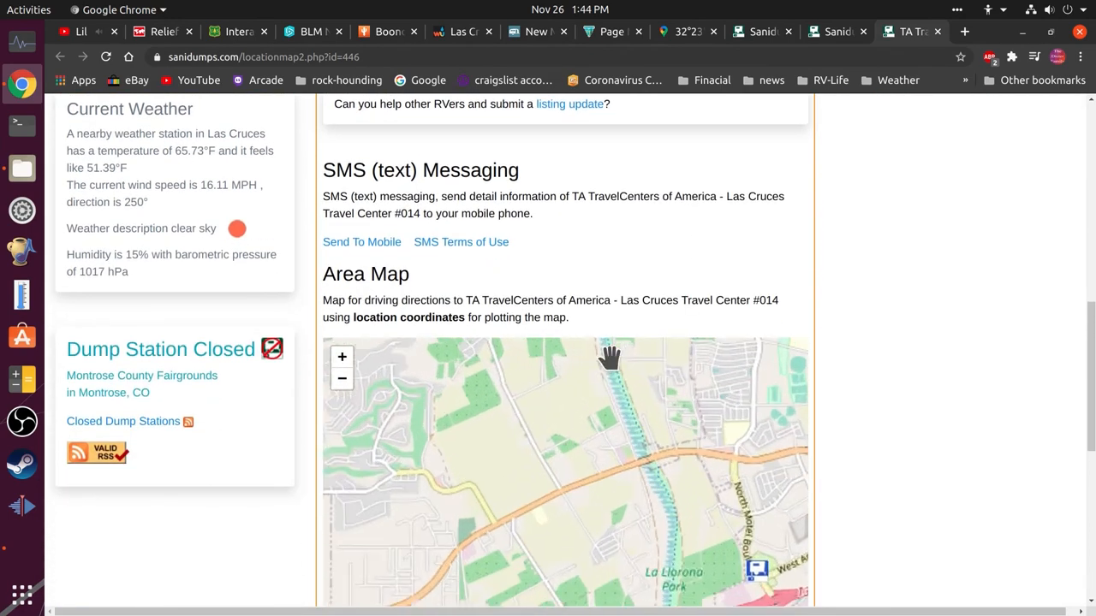
{"action": "scroll", "scroll_direction": "up", "scroll_amount": 3}
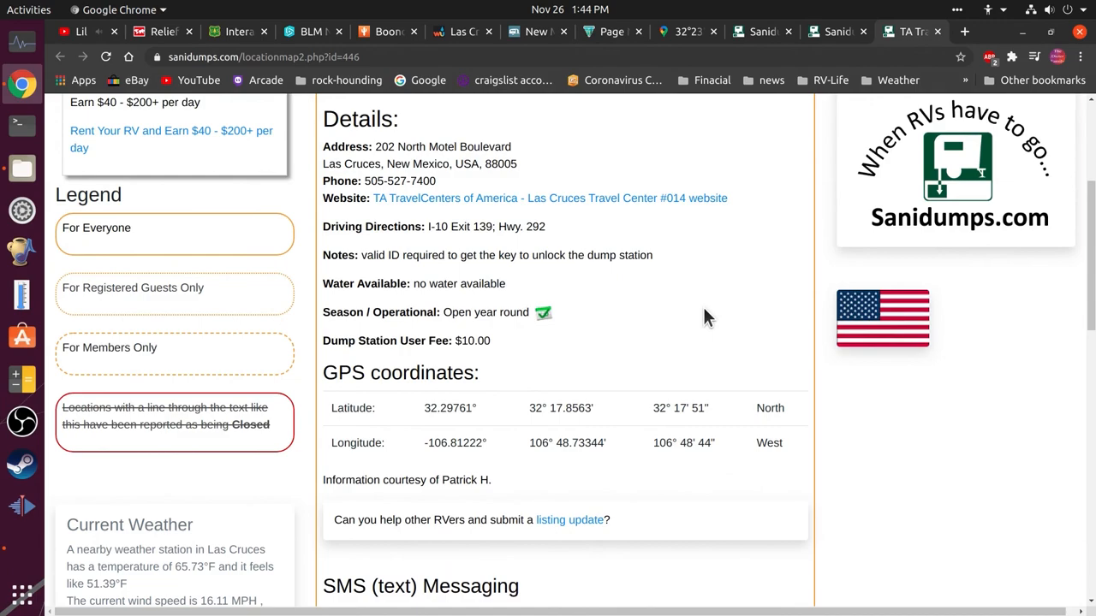